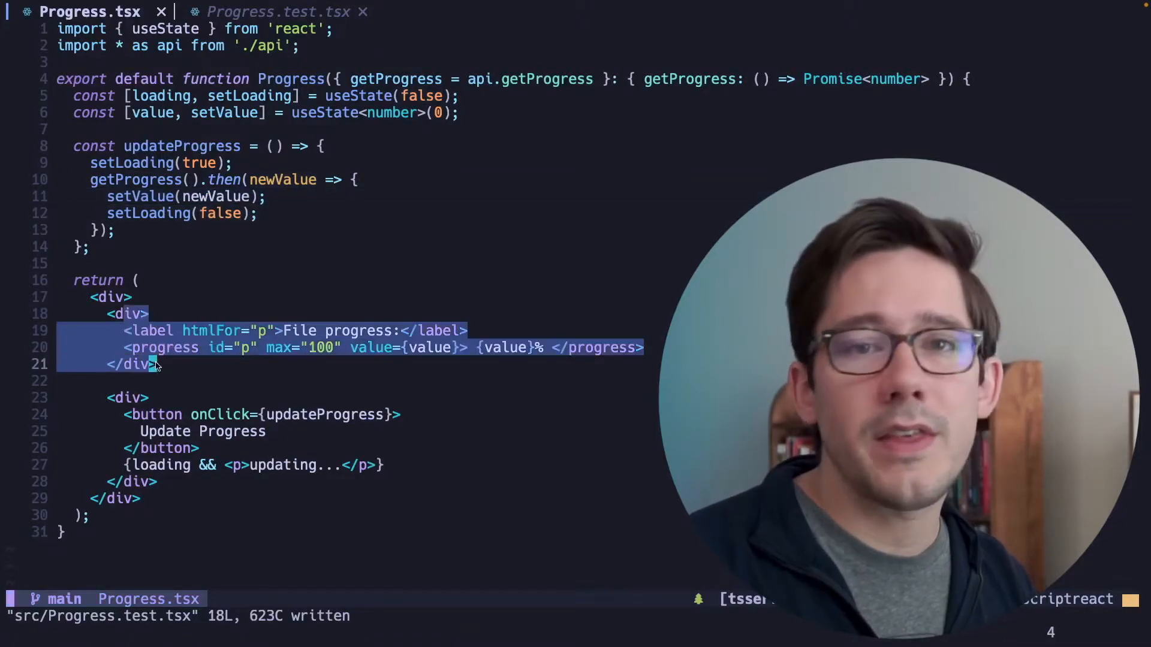
Review Progress.test.tsx: render Progress, click three times, expect 30.
{"action": "left_click", "coordinate": [374, 130]}
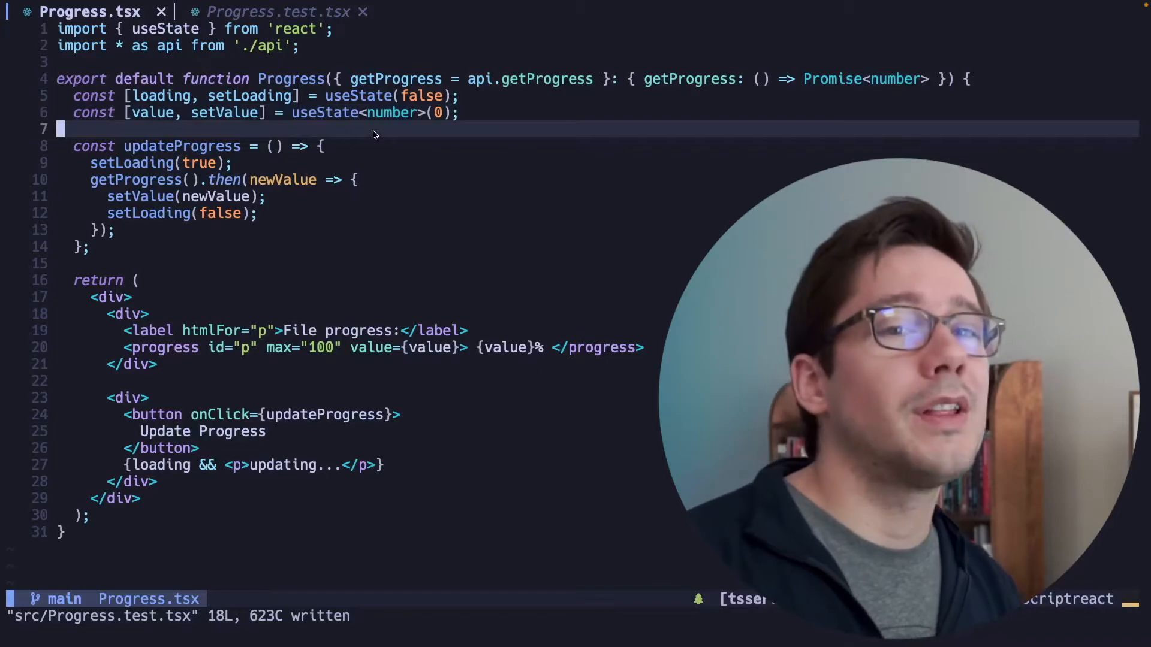
{"action": "left_click", "coordinate": [272, 12]}
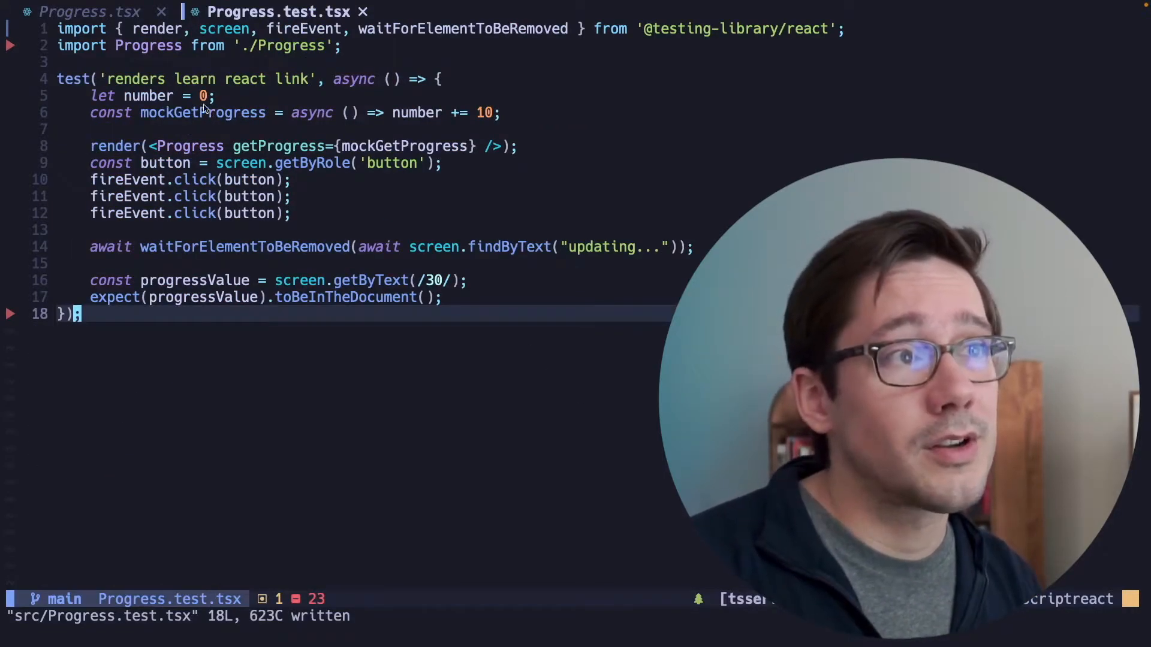
{"action": "left_click", "coordinate": [257, 129]}
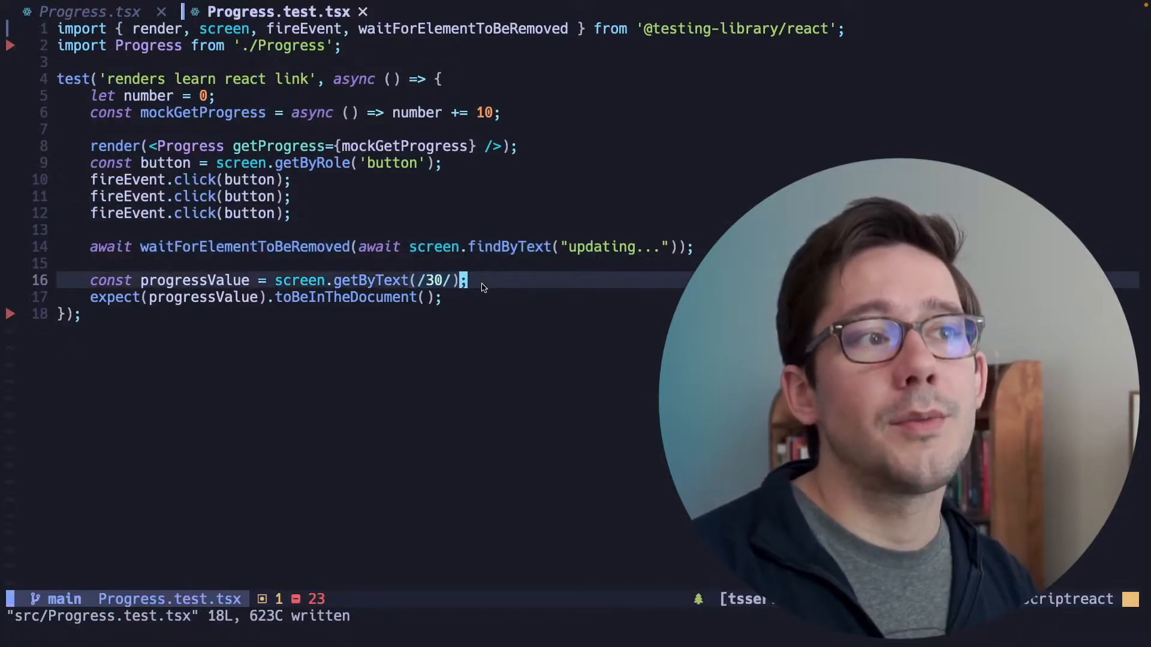
{"action": "left_click", "coordinate": [415, 229]}
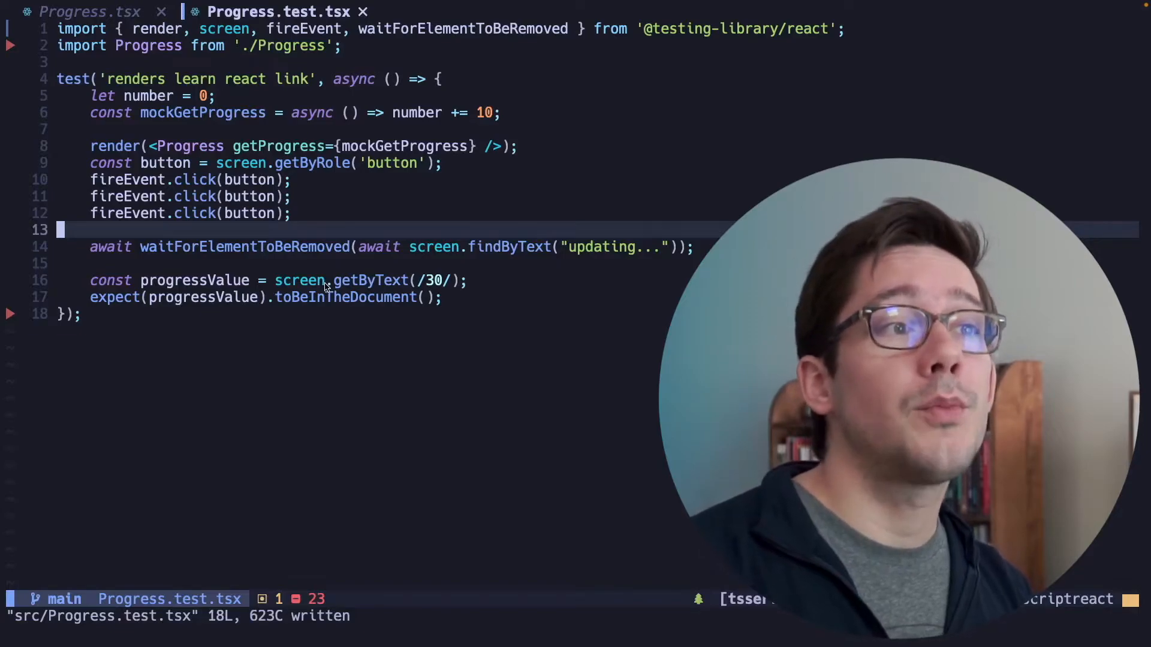
Review the Progress.tsx component, then return to the Progress.test.tsx buffer.
{"action": "left_click", "coordinate": [89, 11]}
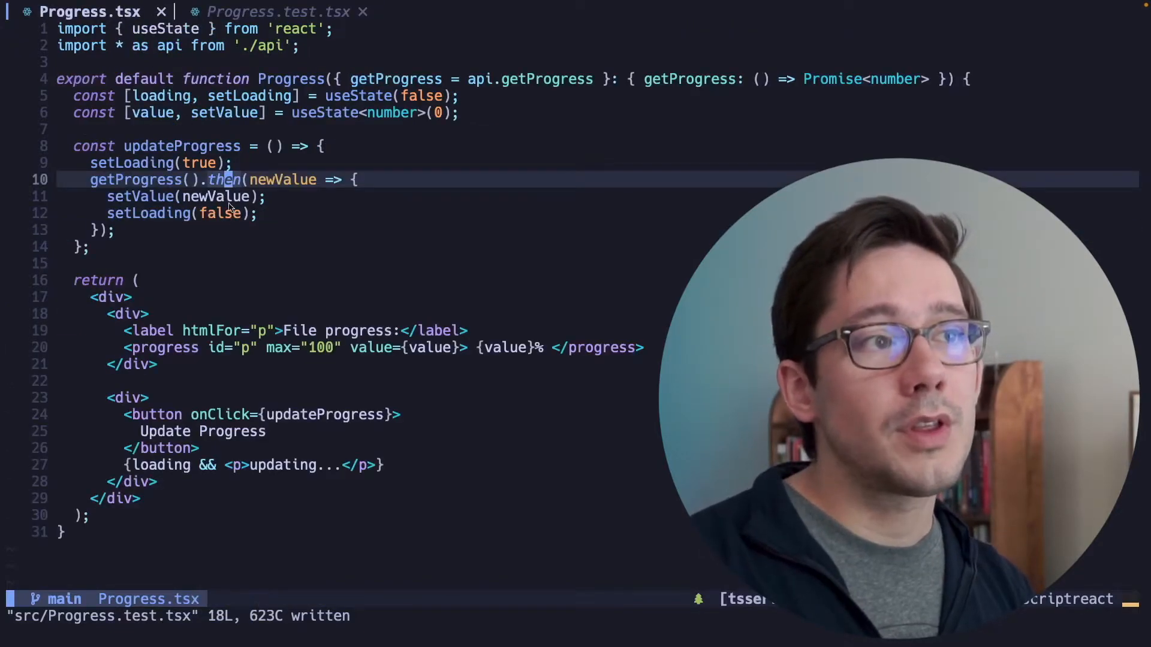
{"action": "left_click", "coordinate": [84, 246]}
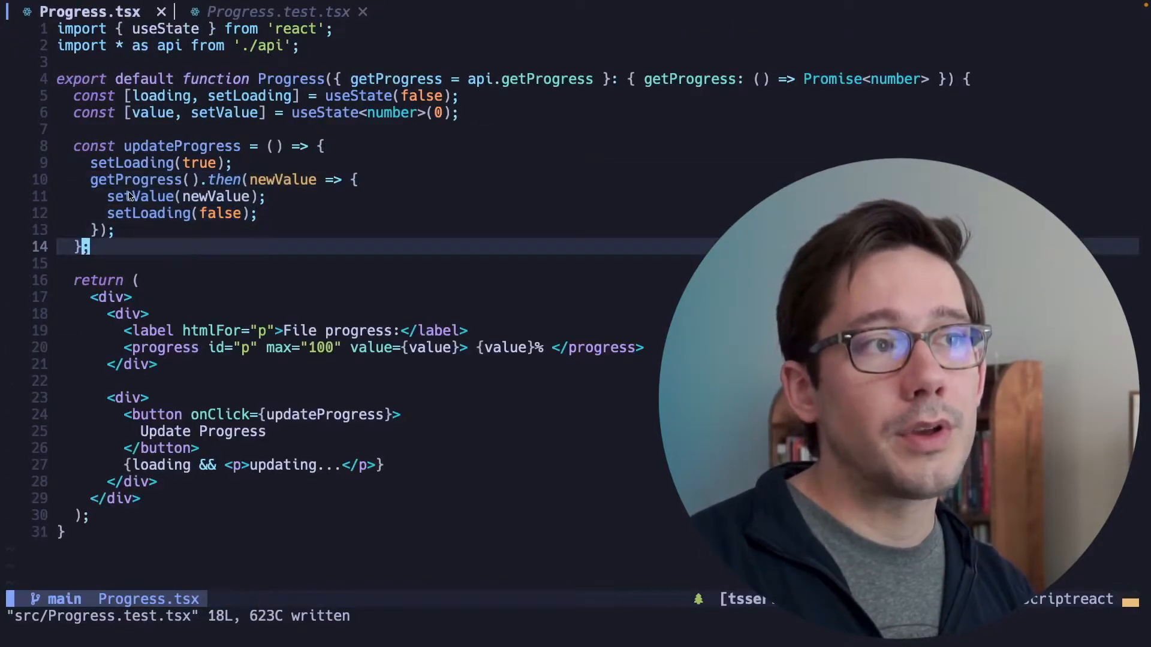
{"action": "left_click", "coordinate": [190, 196]}
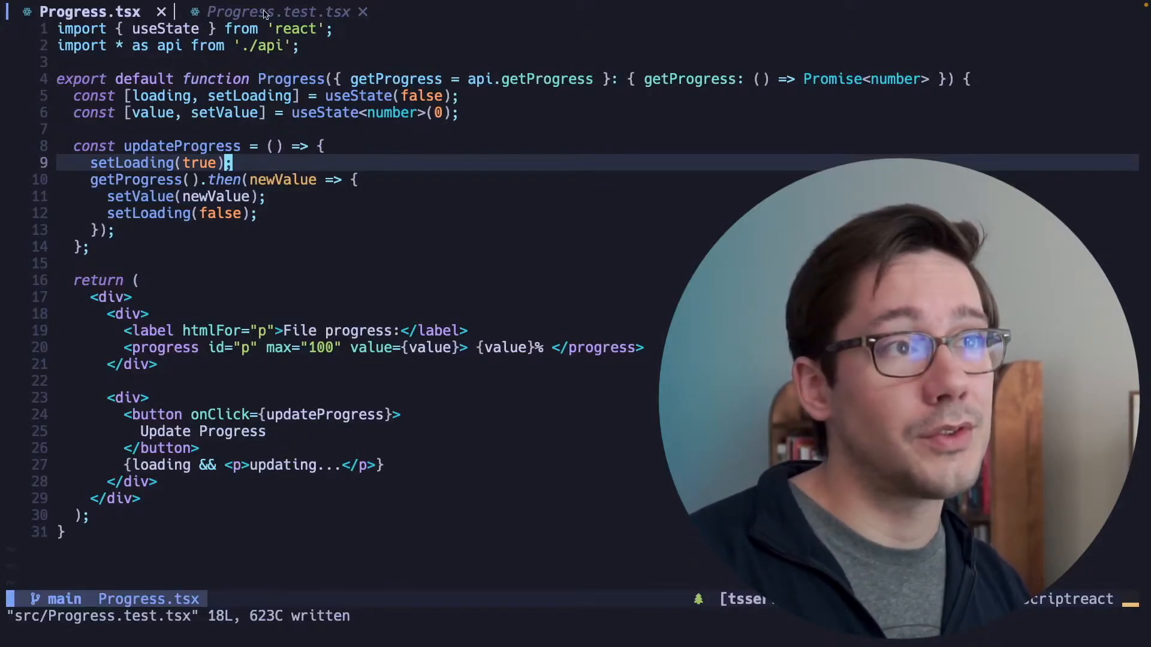
{"action": "left_click", "coordinate": [279, 12]}
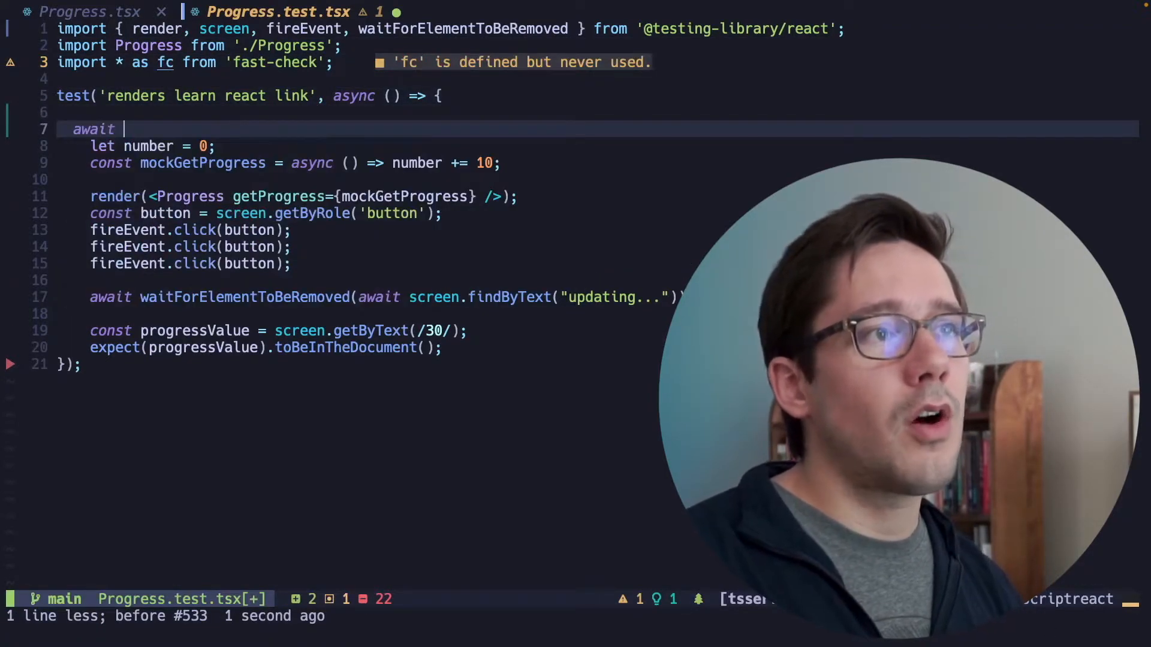
Wrap the test body in fc.assert(fc.asyncProperty(fc.scheduler(), async () => { ... })).
{"action": "type", "text": "fc.assert("}
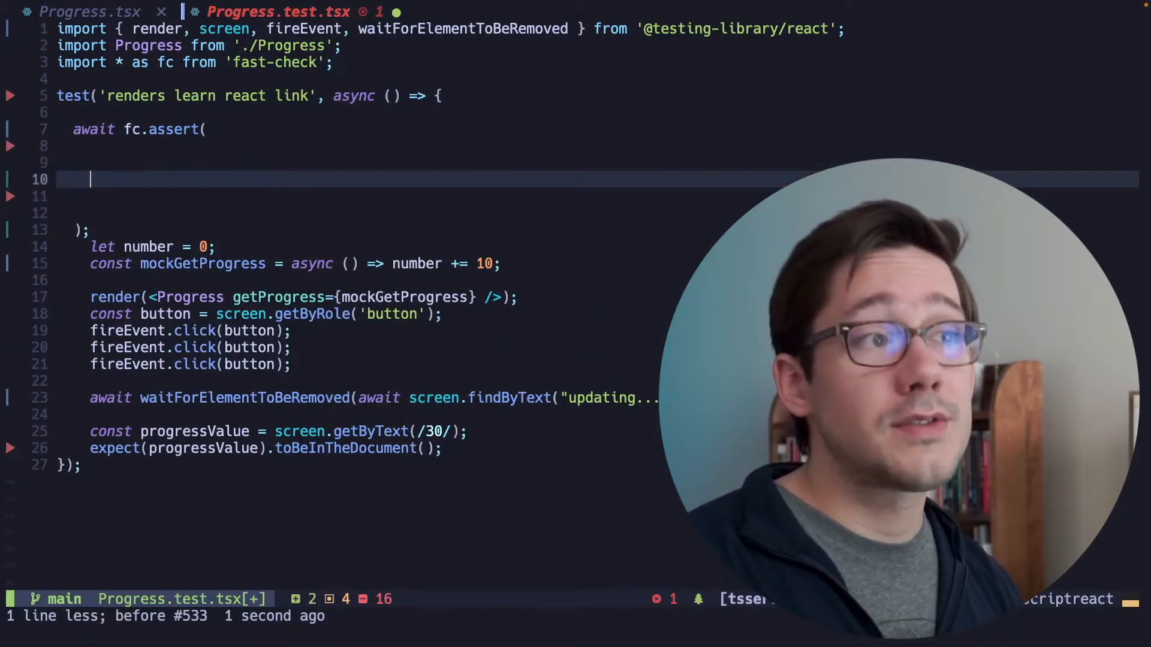
{"action": "type", "text": "fc.asyncProperty"}
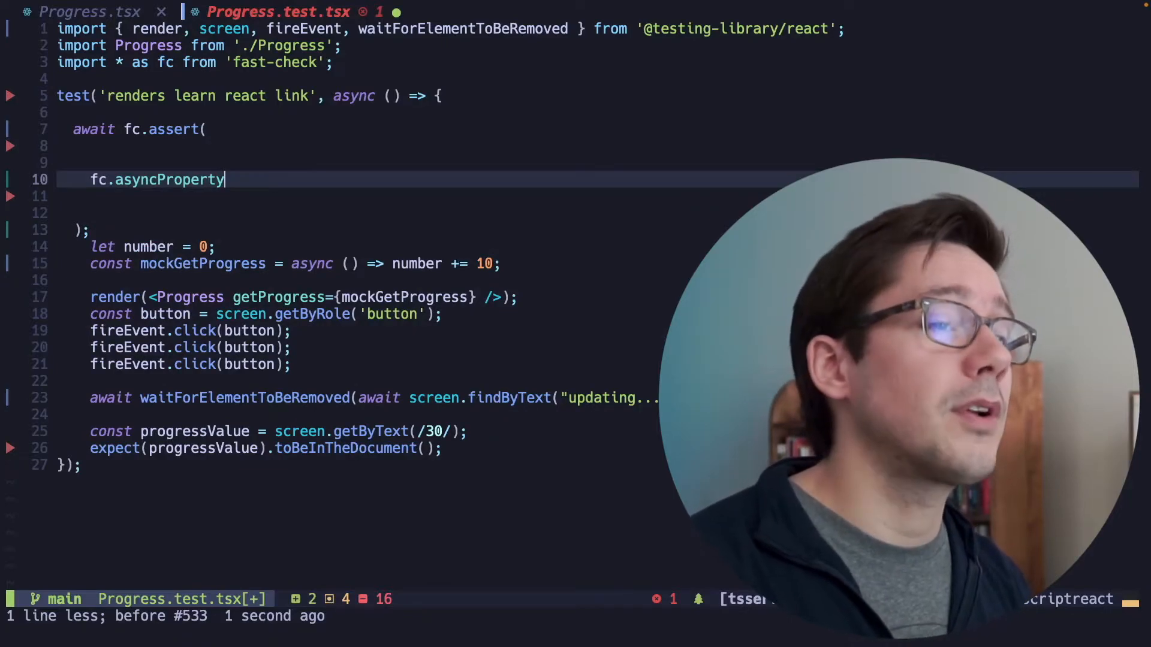
{"action": "type", "text": "()"}
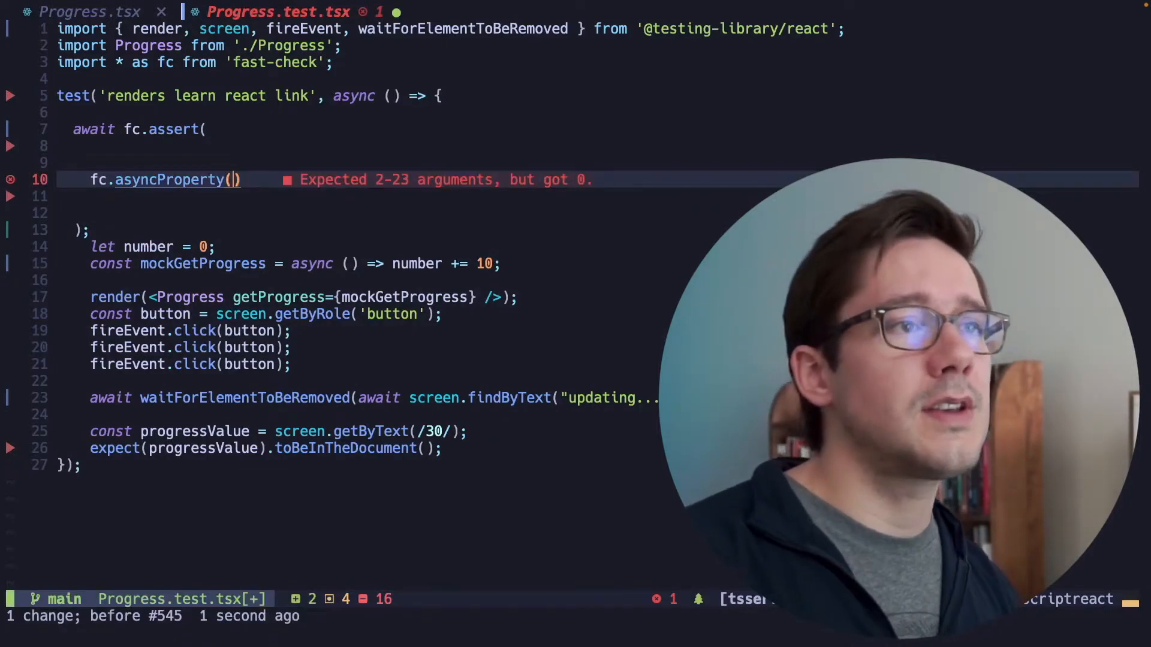
{"action": "type", "text": "fc.scheduler("}
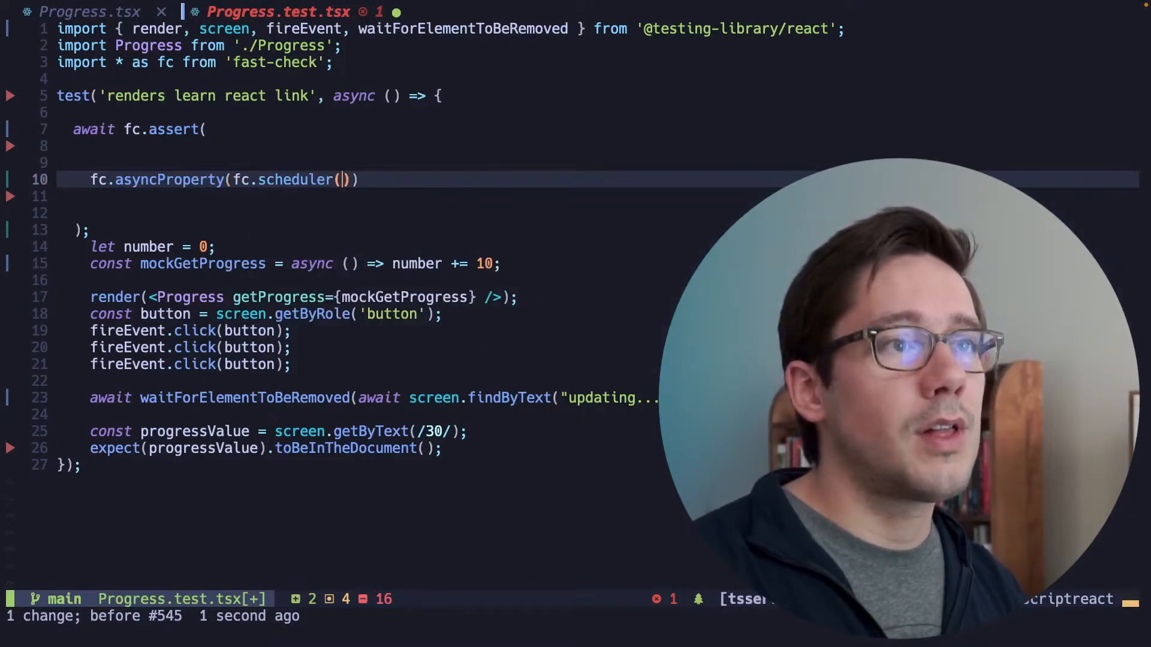
{"action": "type", "text": ", async ("}
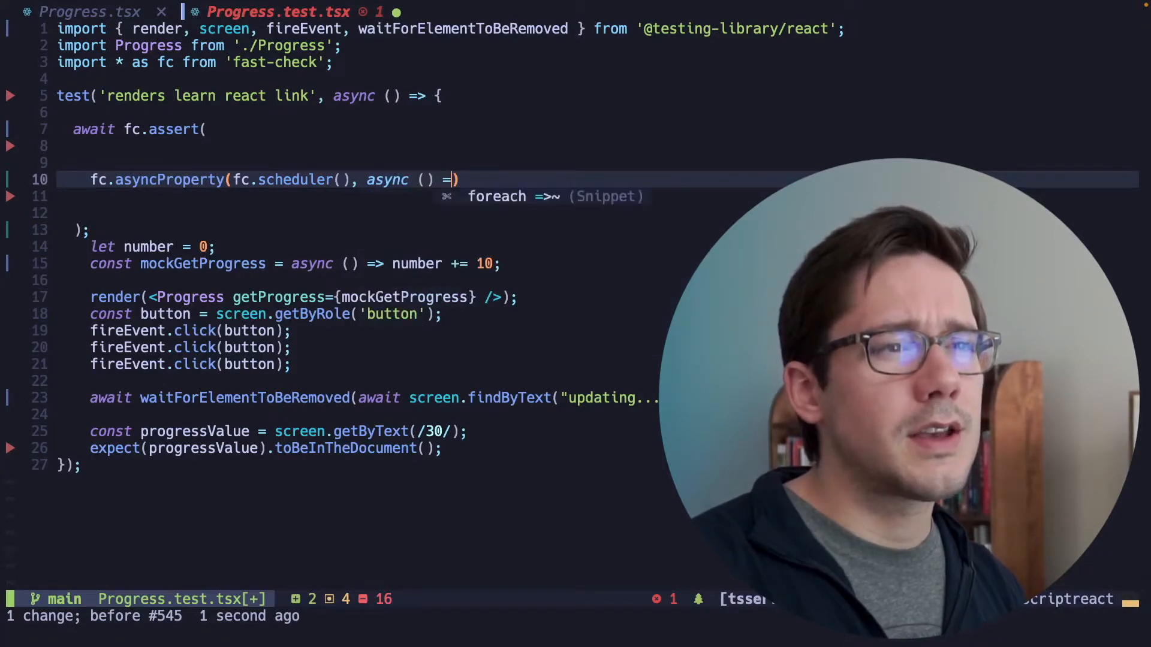
{"action": "type", "text": "{"}
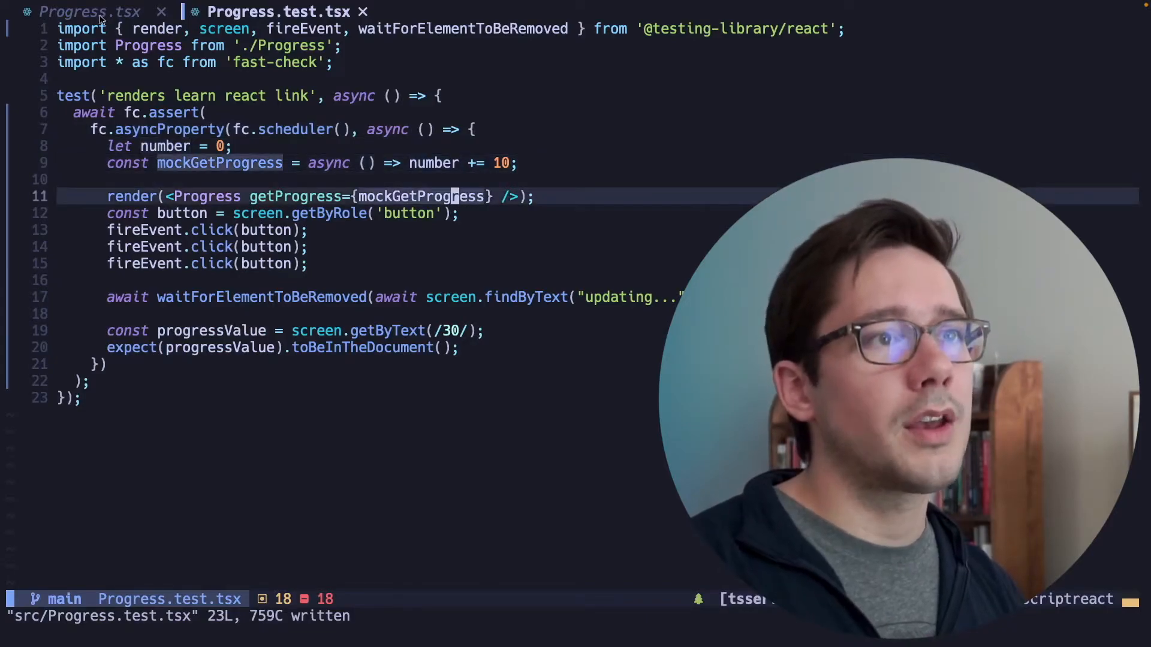
Give the async callback parameter s and wrap mockGetProgress in s.scheduleFunction.
{"action": "double_click", "coordinate": [301, 130]}
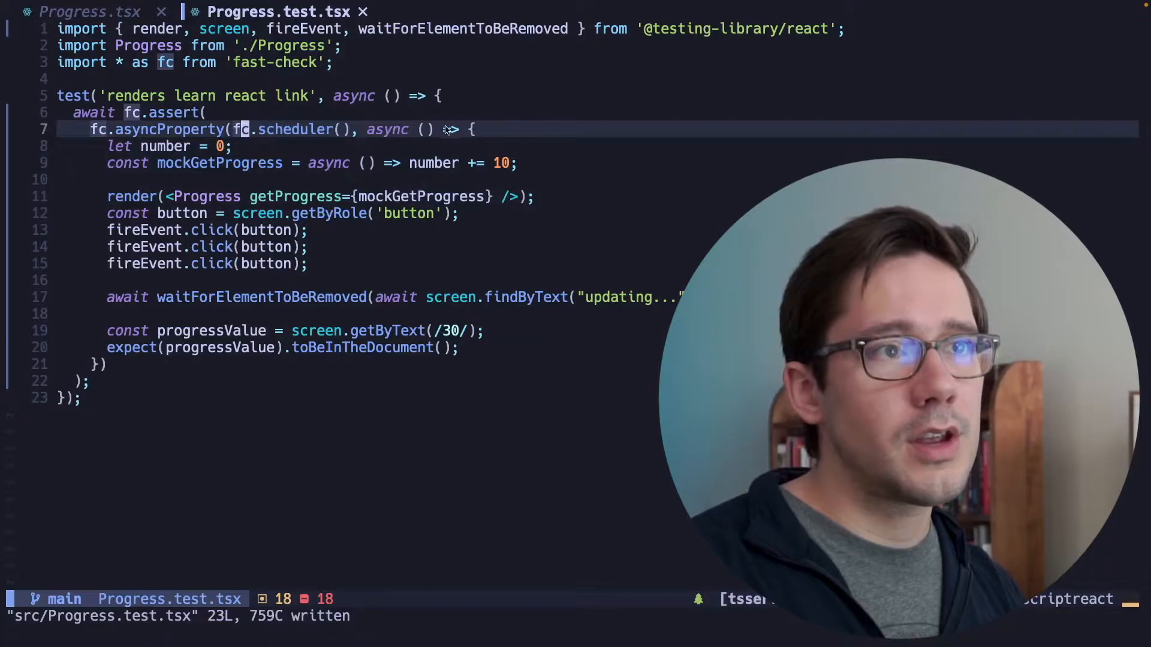
{"action": "type", "text": "s"}
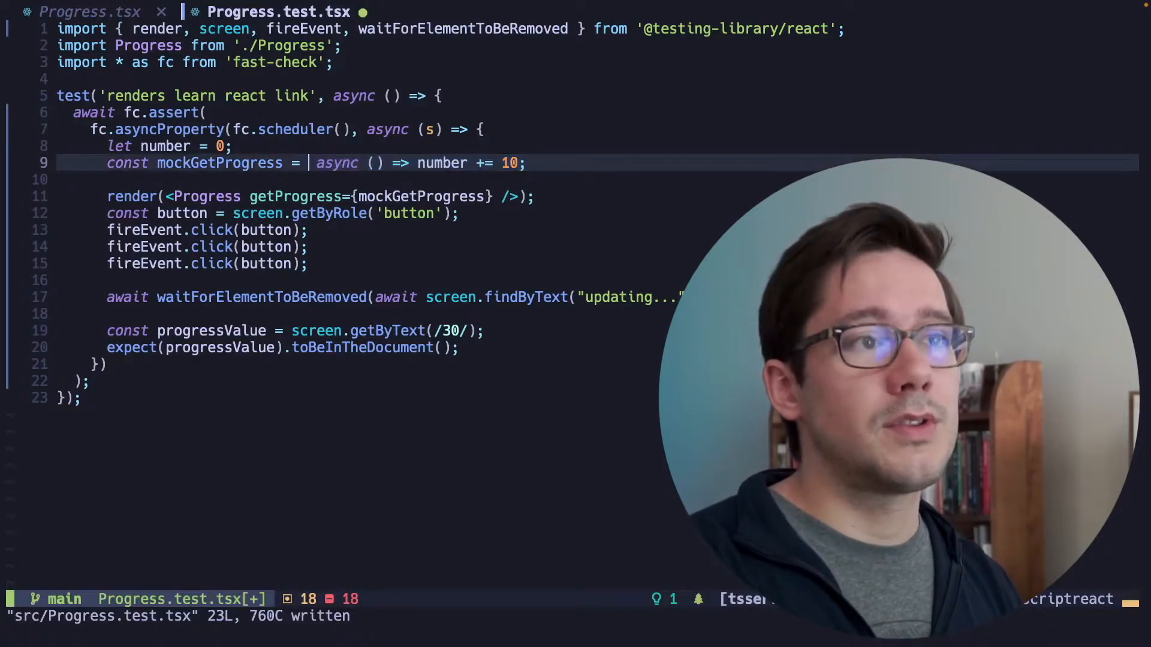
{"action": "type", "text": "s.scheduleFunction("}
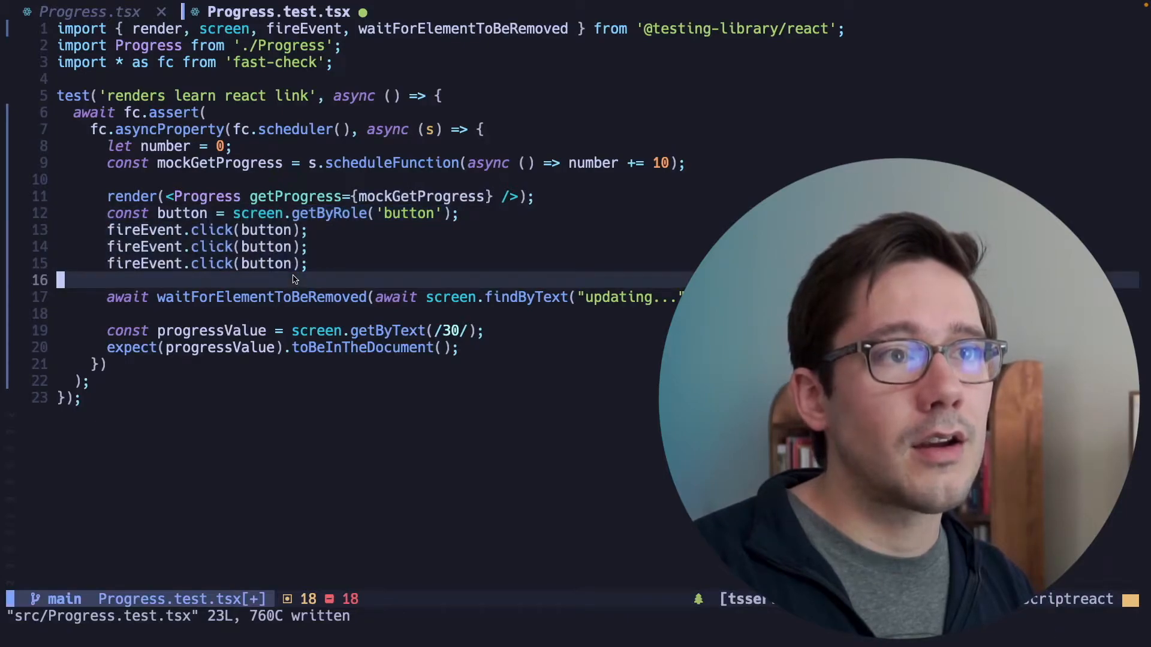
Add an `await s.waitAll();` line below the three button clicks.
{"action": "key", "text": "Return"}
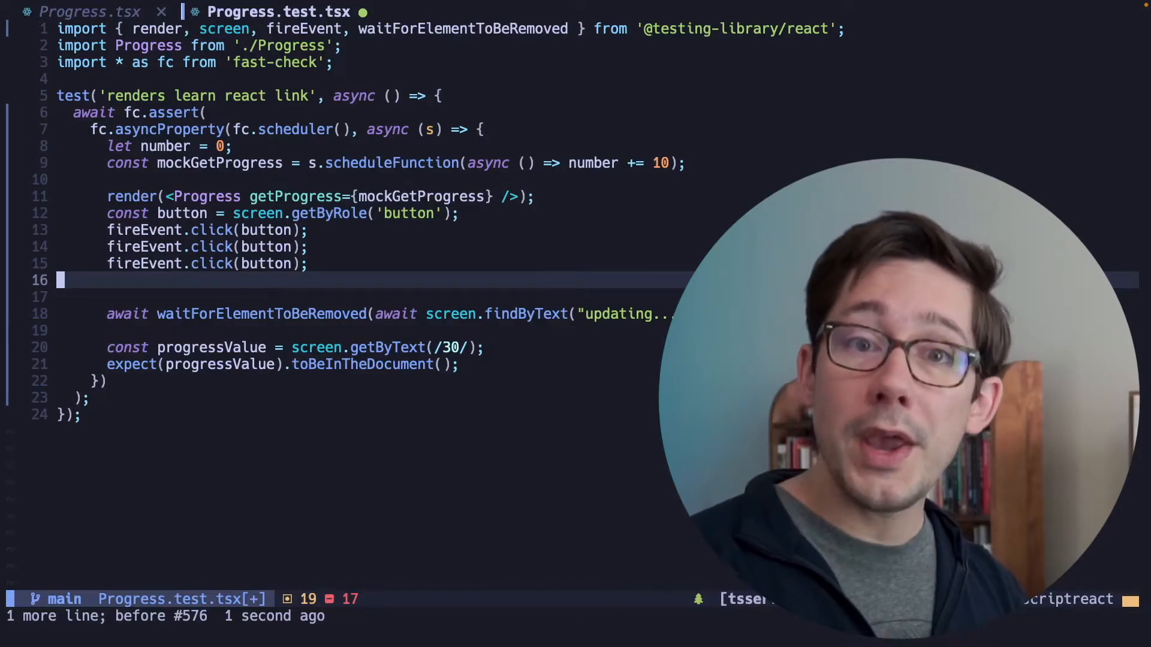
{"action": "type", "text": "s."}
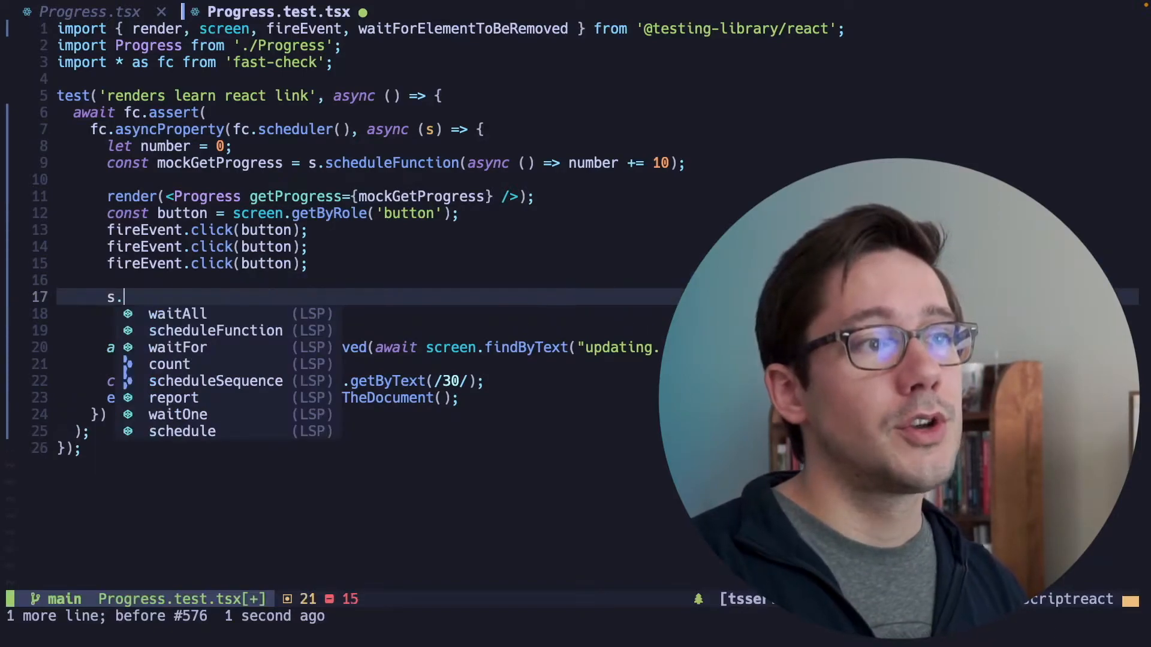
{"action": "type", "text": "waitAll();l"}
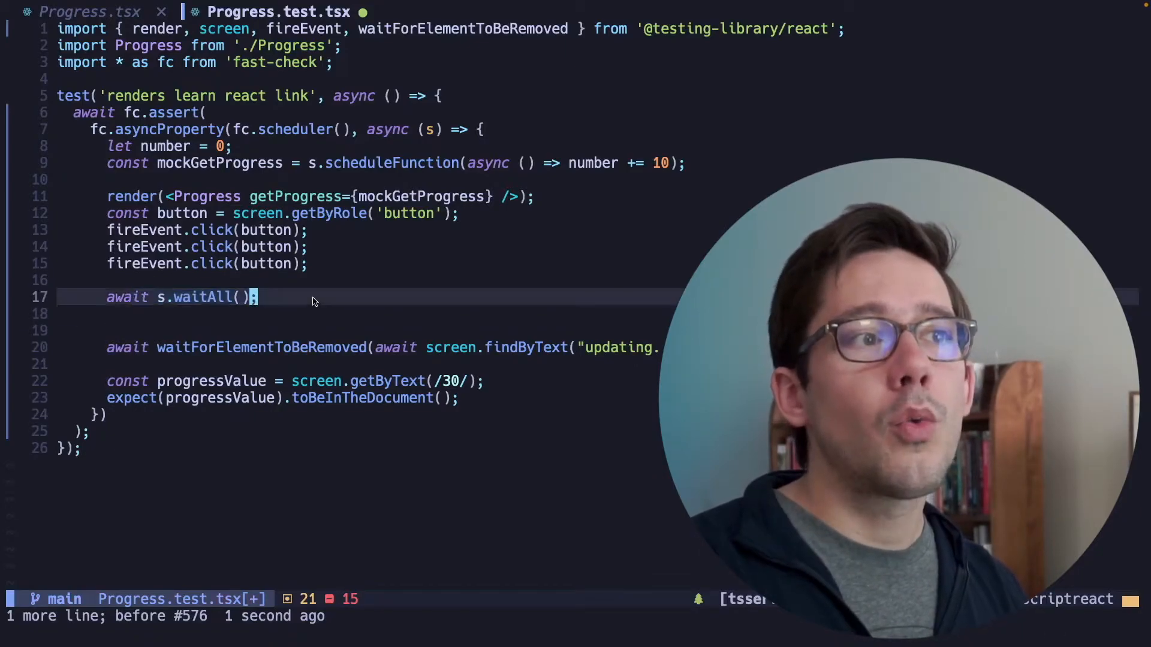
{"action": "mouse_move", "coordinate": [197, 190]}
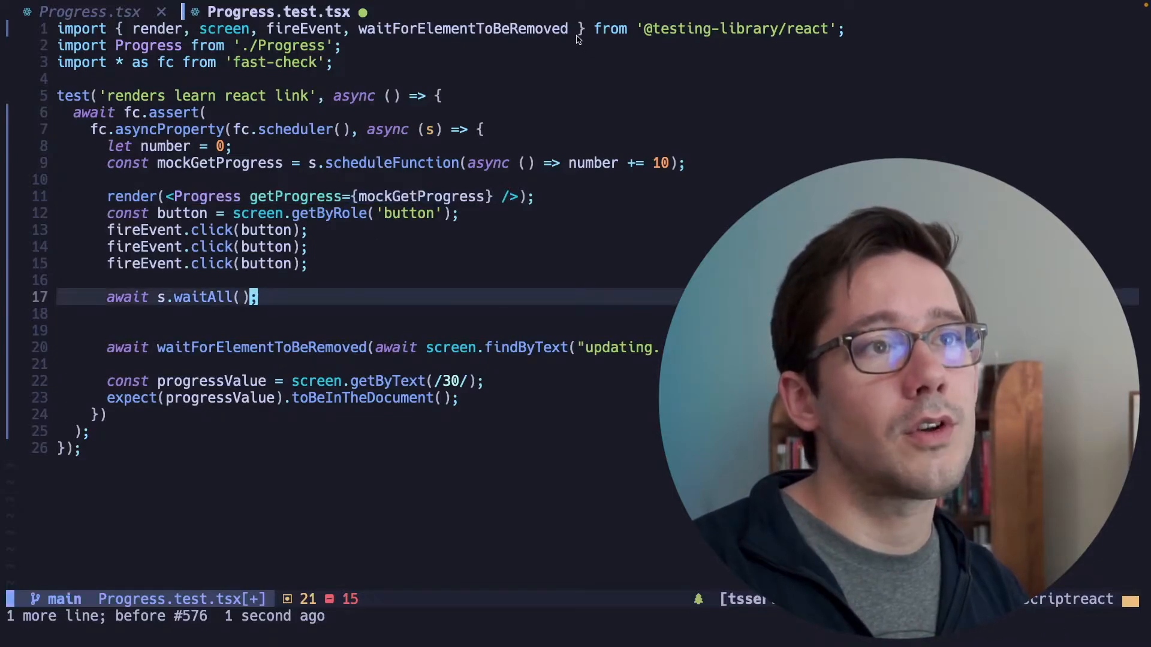
{"action": "type", "text": ", svy"}
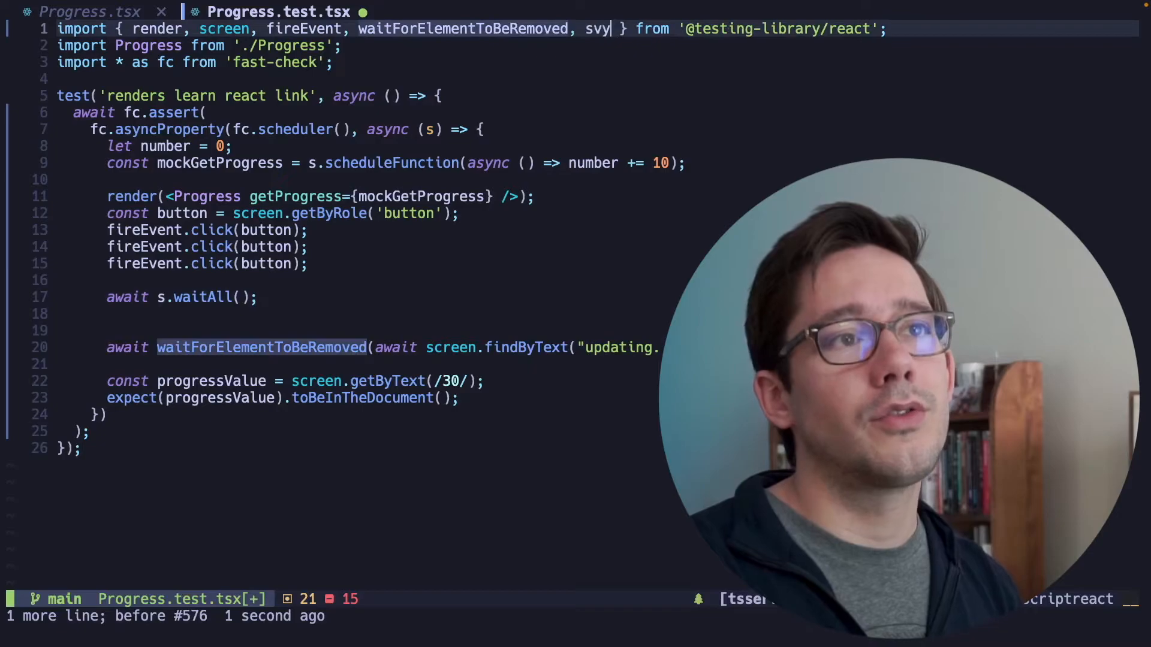
{"action": "key", "text": "BackSpace"}
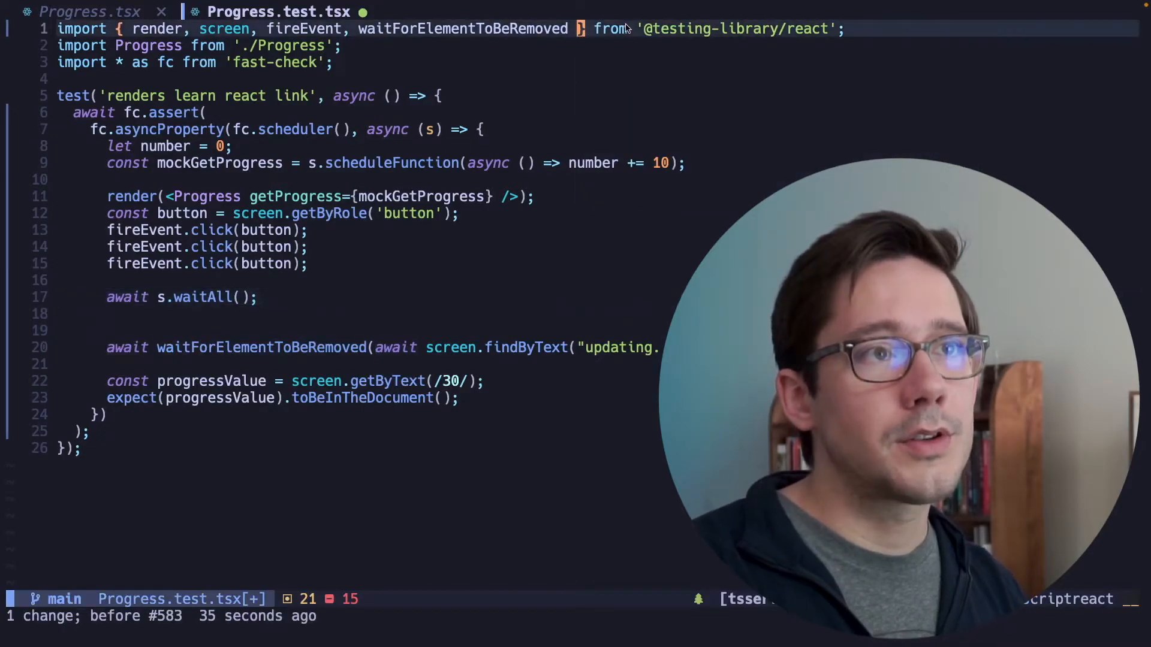
{"action": "type", "text": ", act"}
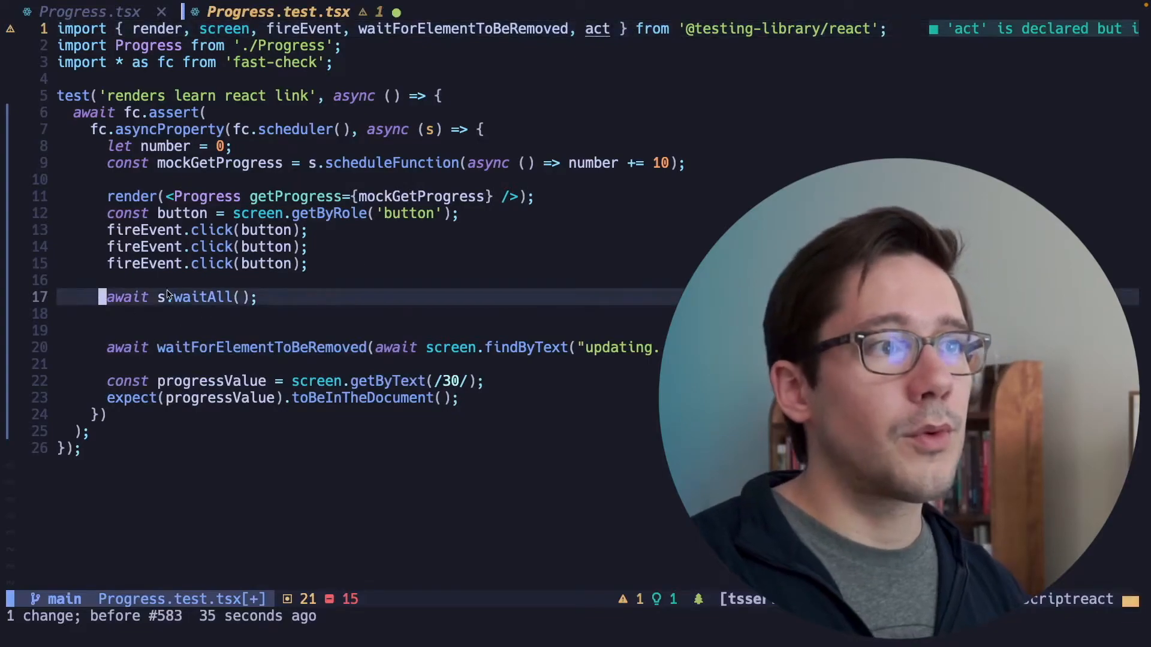
{"action": "type", "text": "await act(async () =>"}
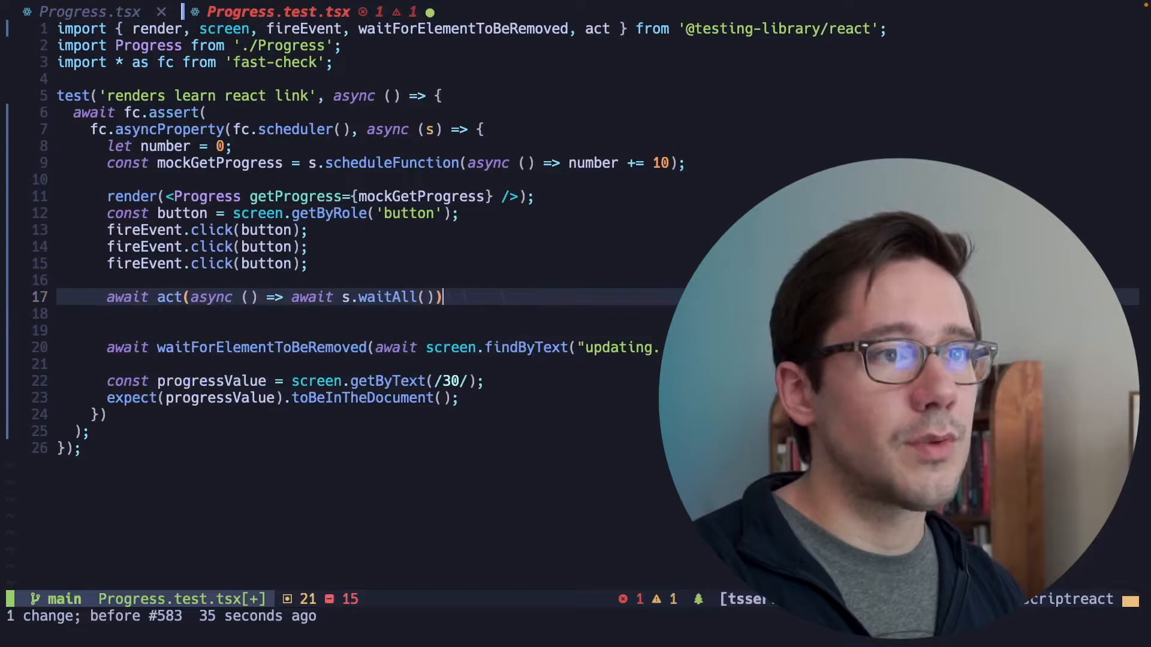
{"action": "type", "text": ";"}
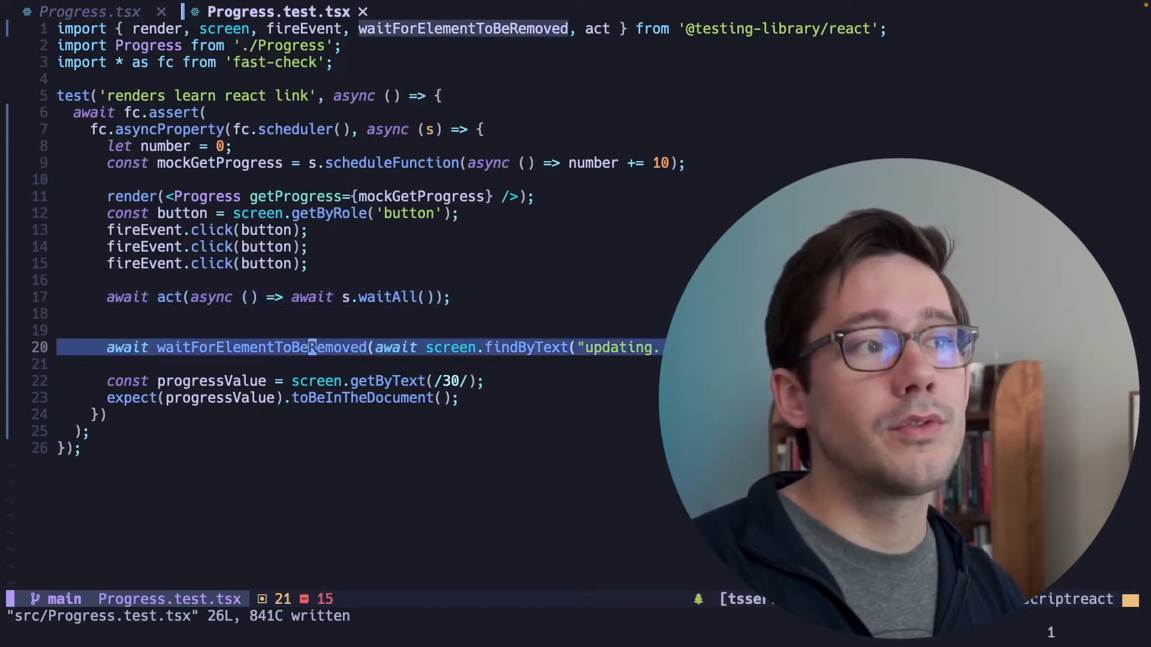
Delete the waitForElementToBeRemoved call and its import, then save the test.
{"action": "key", "text": "dd"}
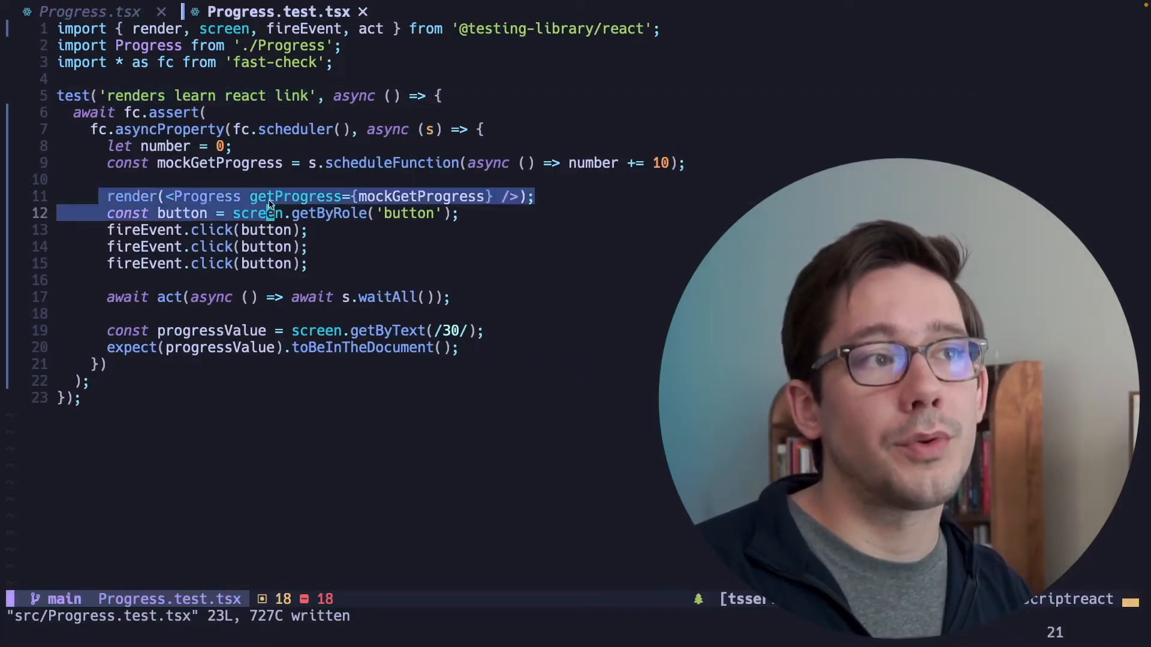
{"action": "left_click", "coordinate": [266, 196]}
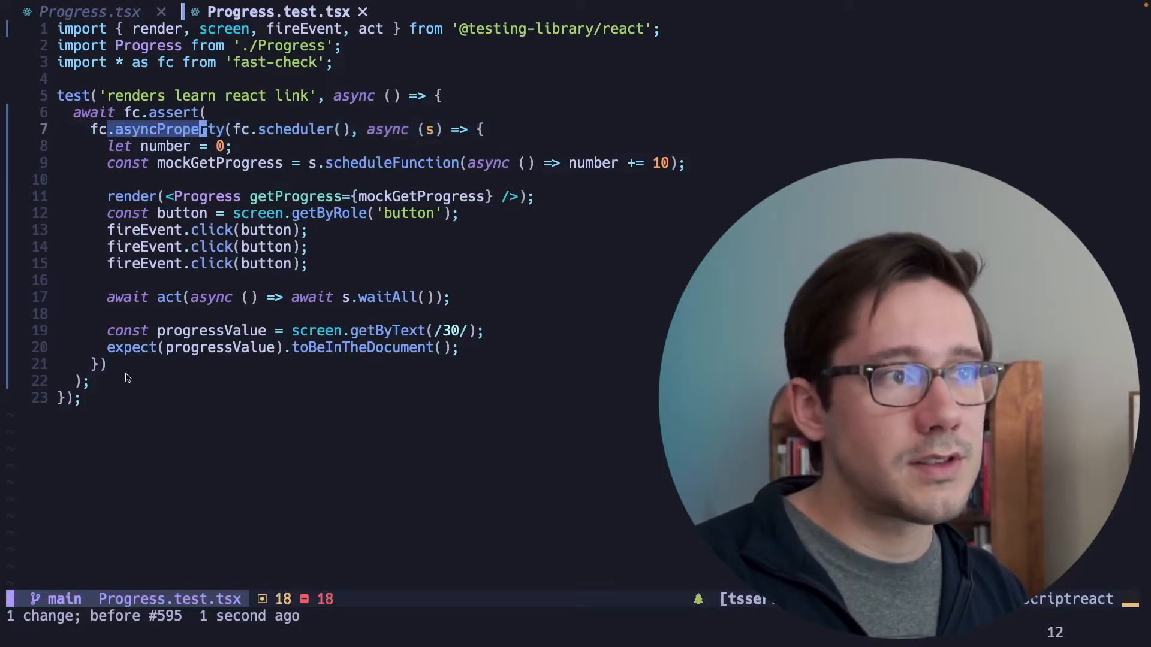
Chain .beforeEach(() => { cleanup(); }) after the property and import cleanup.
{"action": "type", "text": ".beforeEach() => {"}
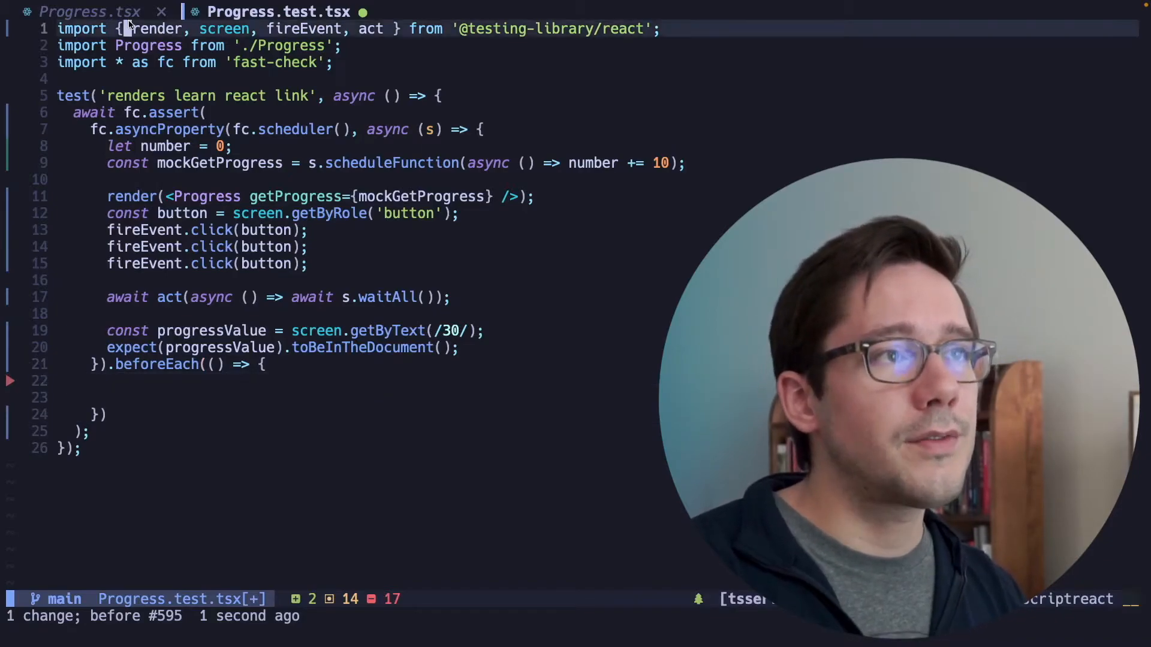
{"action": "type", "text": "cleanup,"}
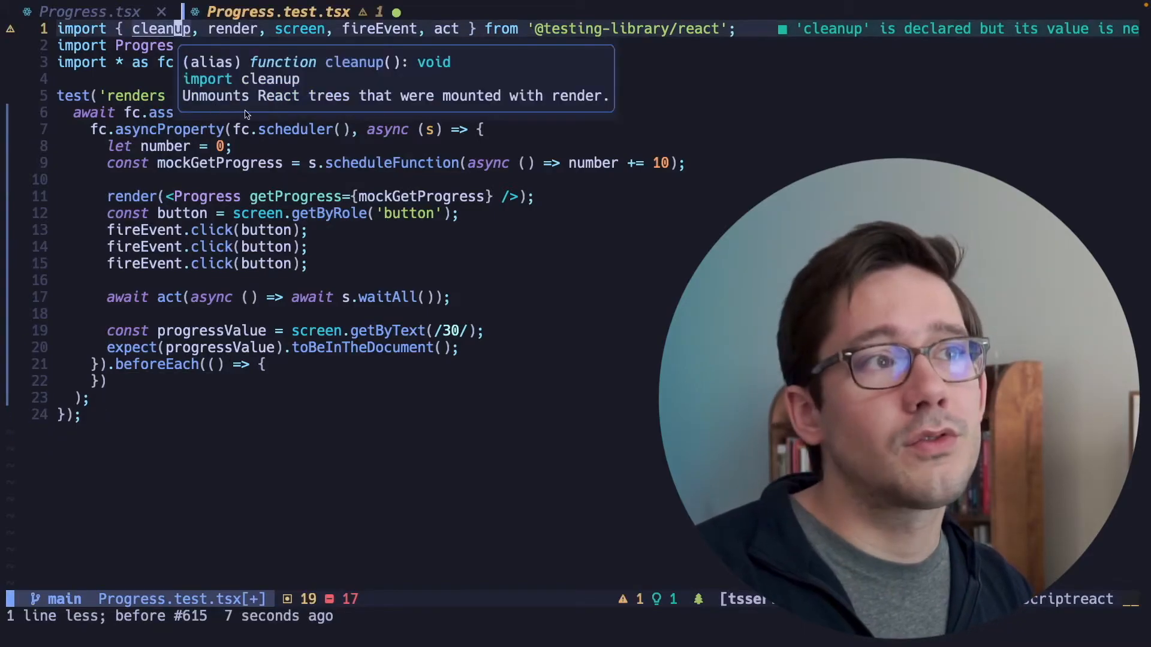
{"action": "mouse_move", "coordinate": [359, 111]}
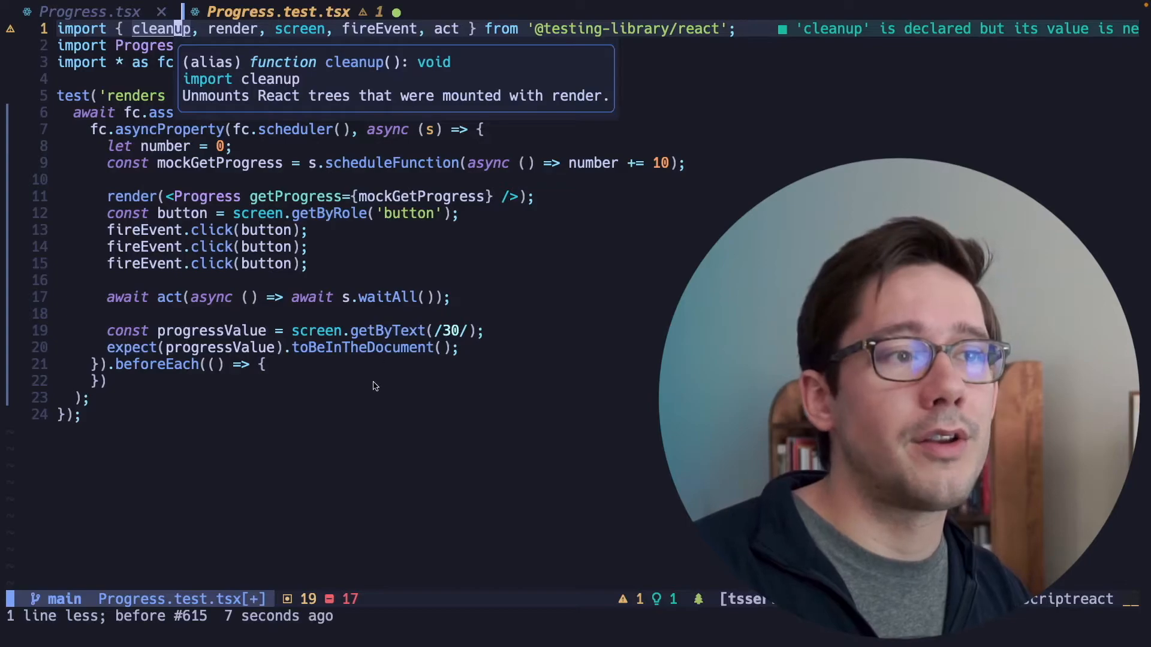
{"action": "type", "text": "cleanup();"}
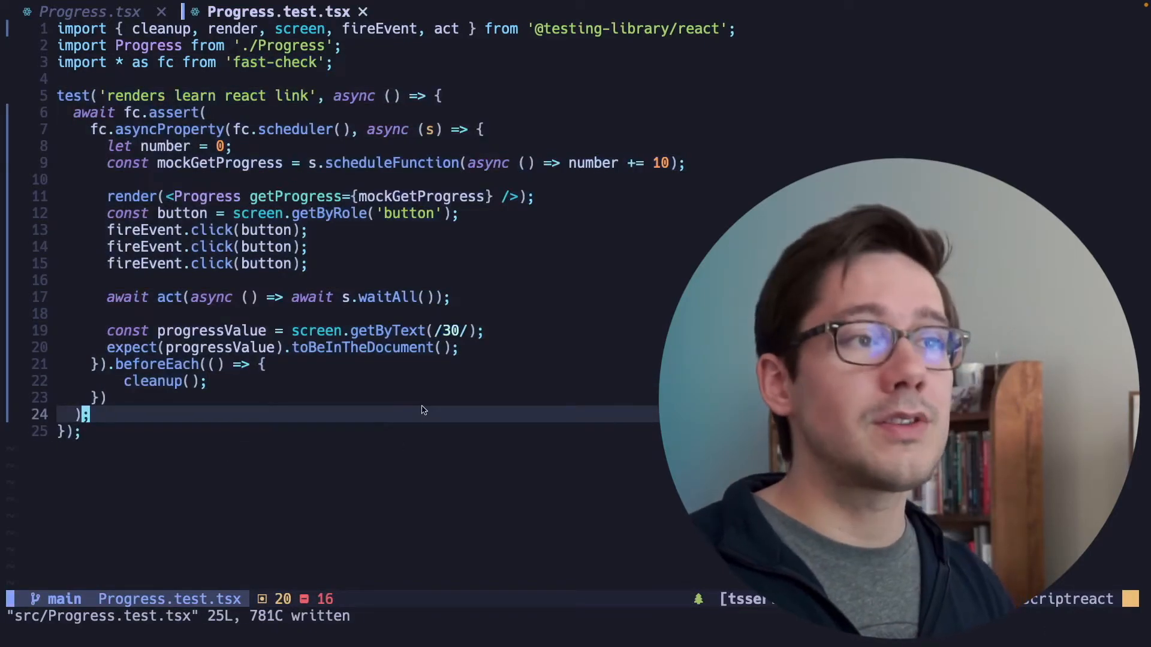
Inspect the failing Jest counterexample: tasks resolving 20, 30, 10, leaving progress at 10.
{"action": "key", "text": "ctrl+z"}
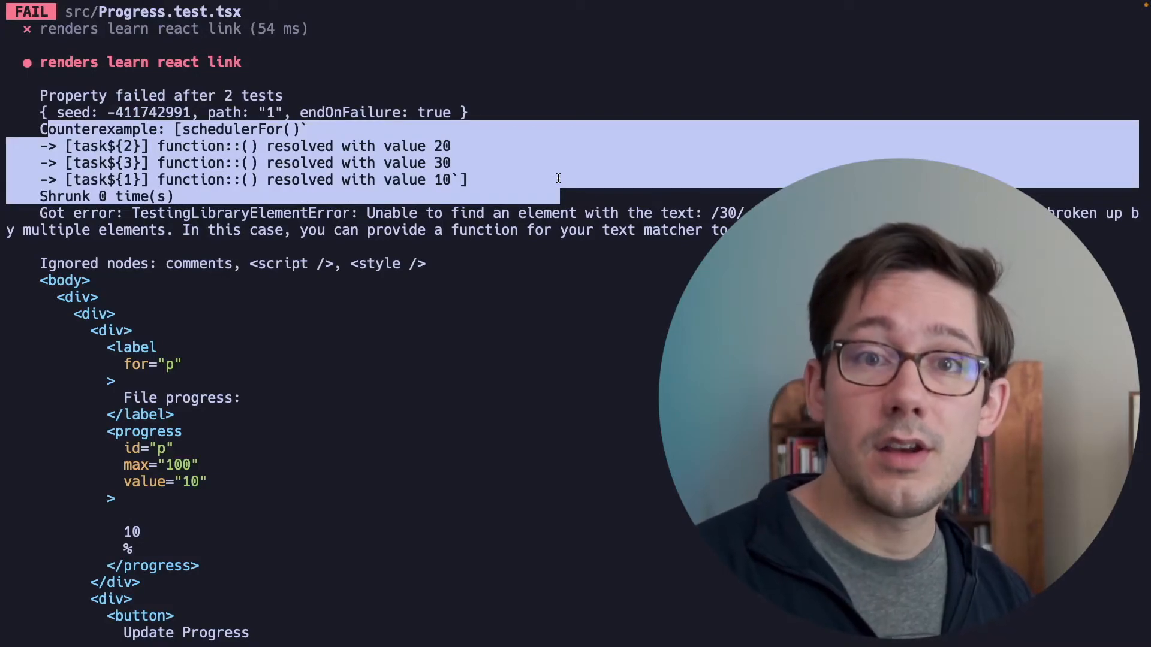
{"action": "left_click", "coordinate": [514, 166]}
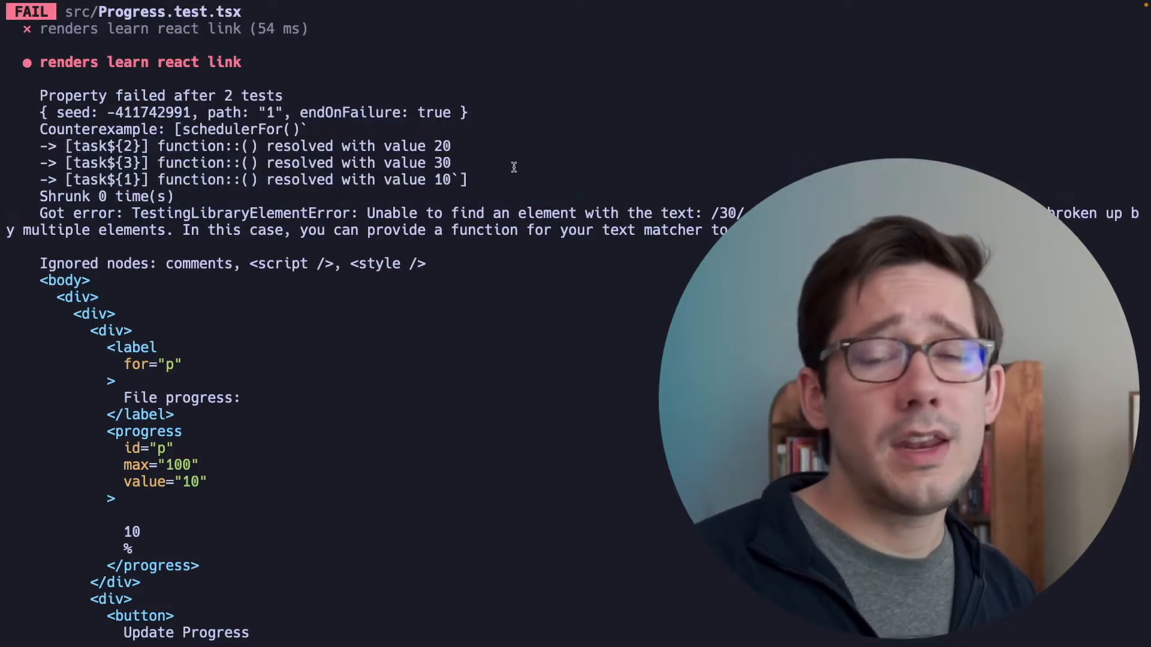
{"action": "mouse_move", "coordinate": [206, 163]}
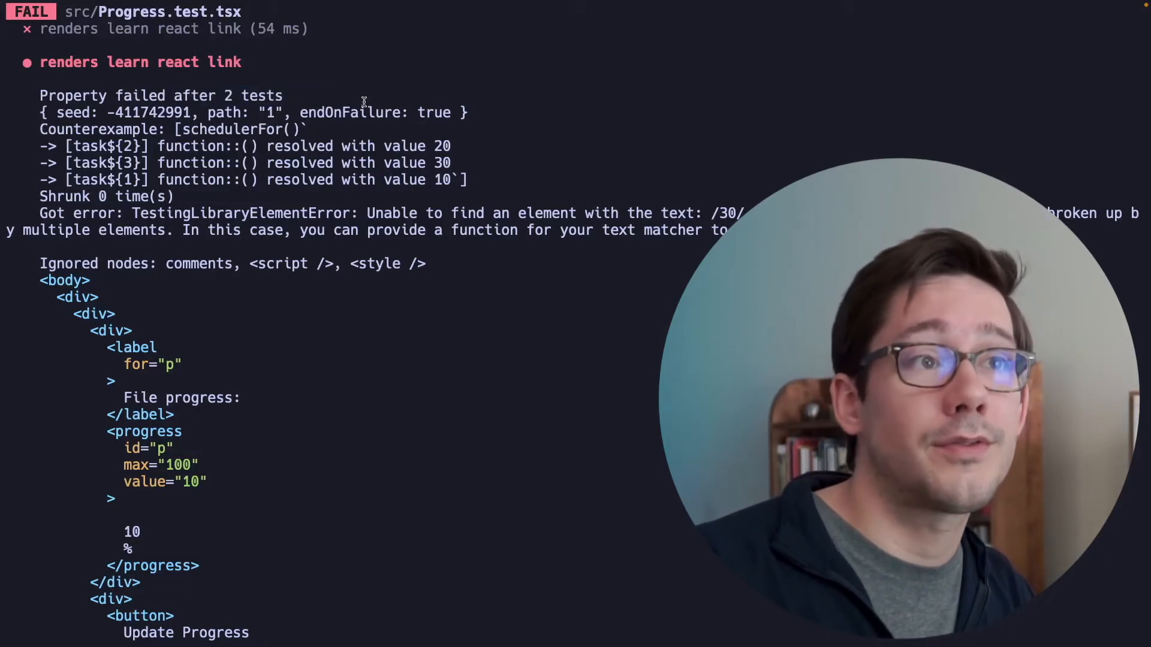
{"action": "double_click", "coordinate": [441, 163]}
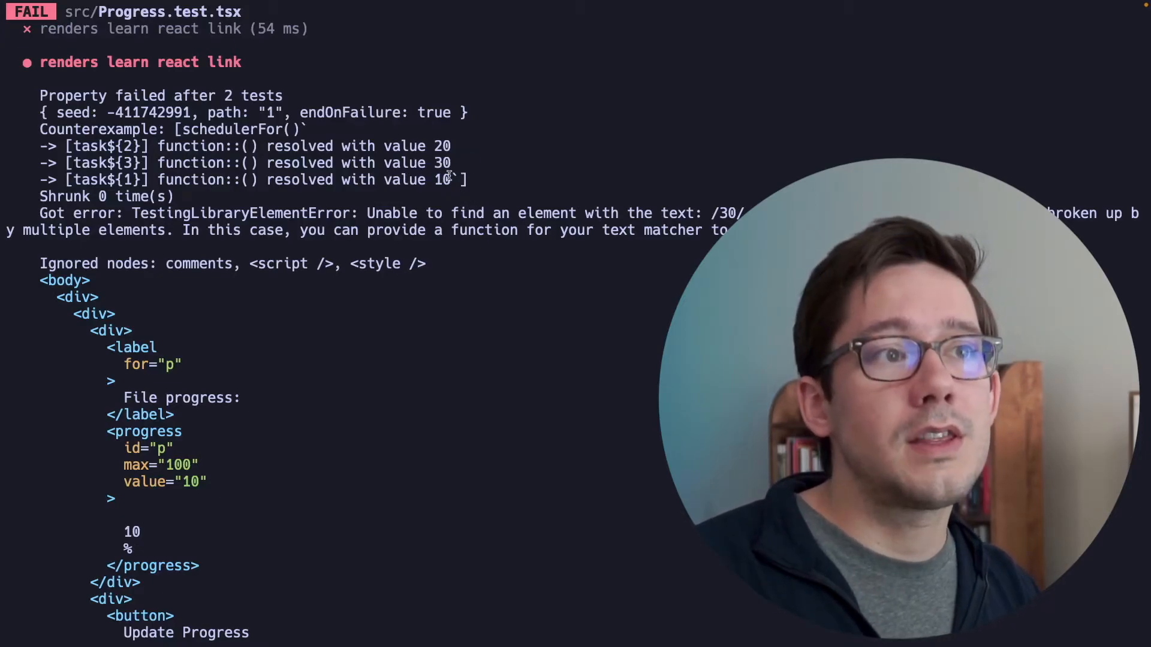
{"action": "scroll", "scroll_direction": "down", "scroll_amount": 3}
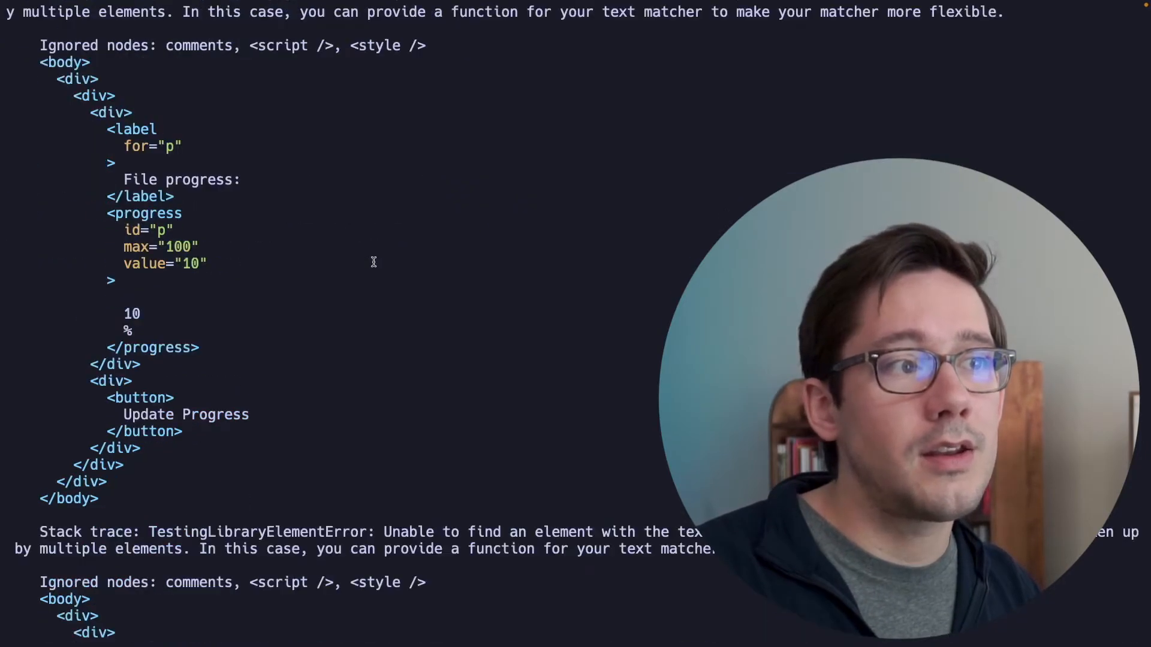
{"action": "mouse_move", "coordinate": [220, 307]}
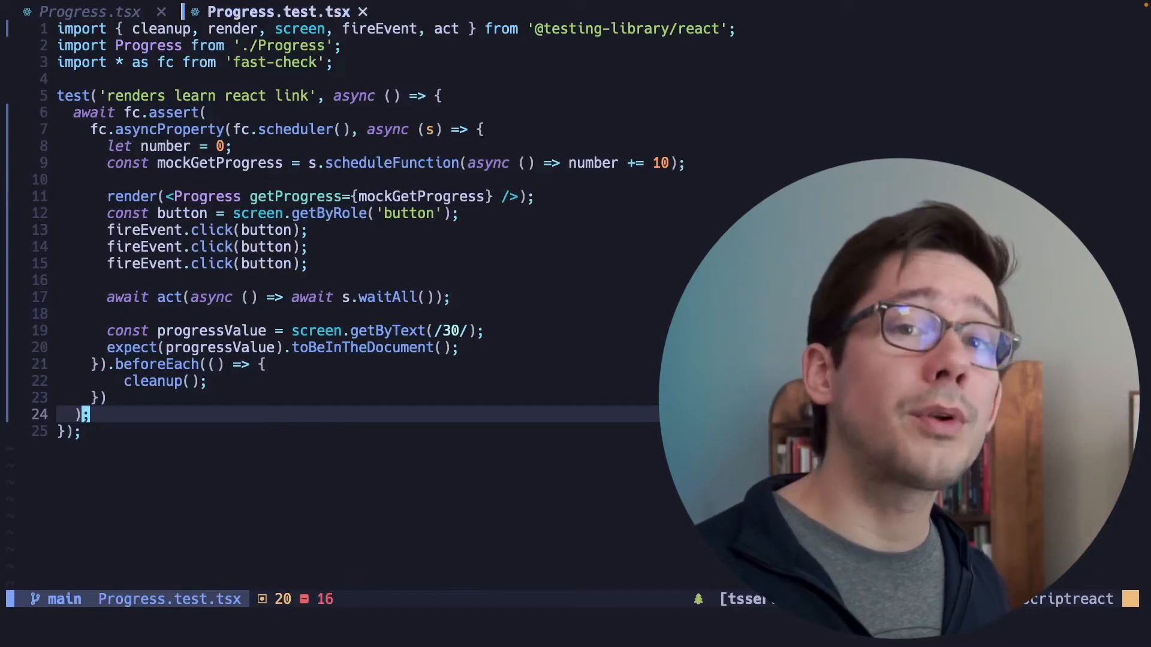
{"action": "mouse_move", "coordinate": [556, 88]}
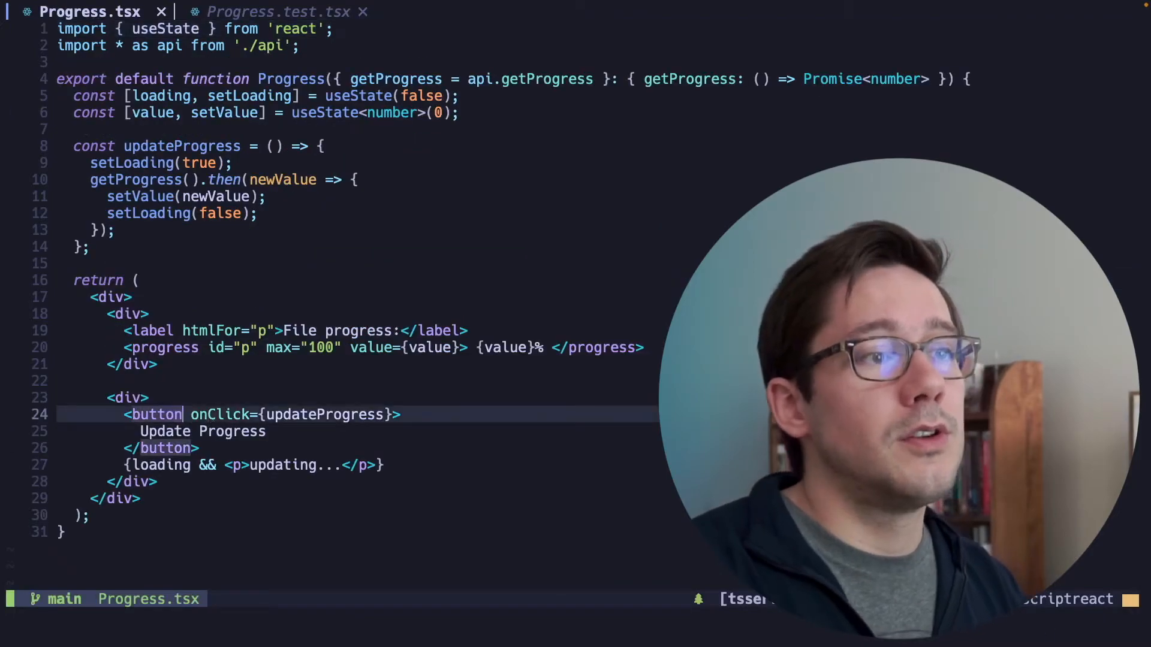
Add disabled={loading} to the Progress button and rerun yarn test.
{"action": "type", "text": "disabled="}
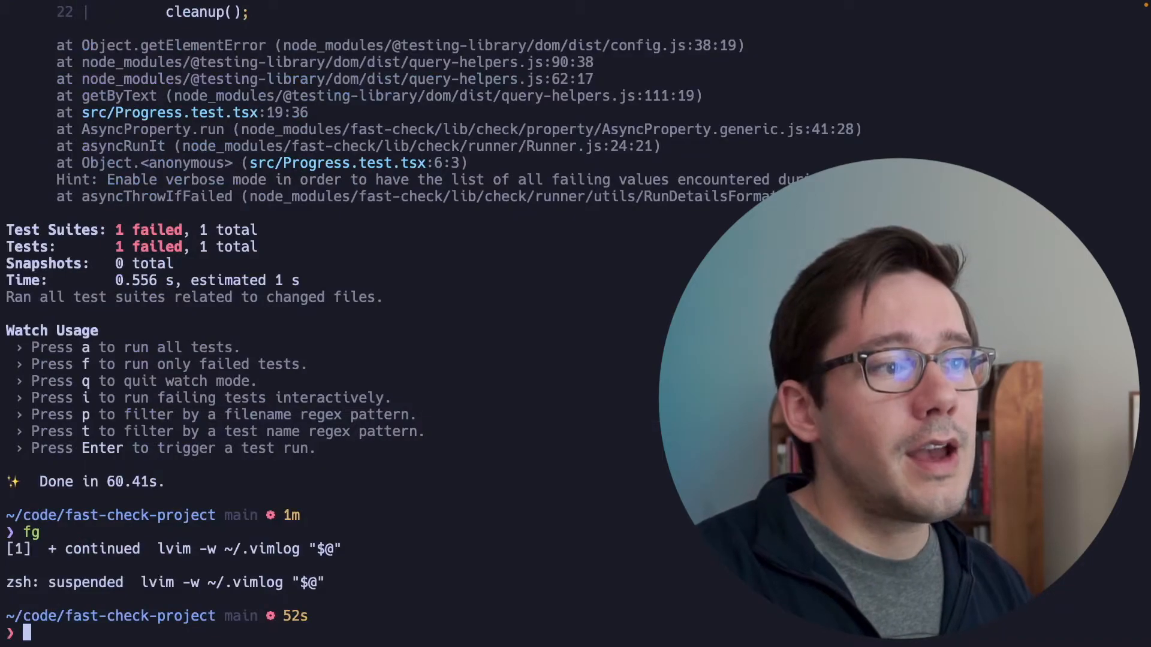
{"action": "type", "text": "yarn test"}
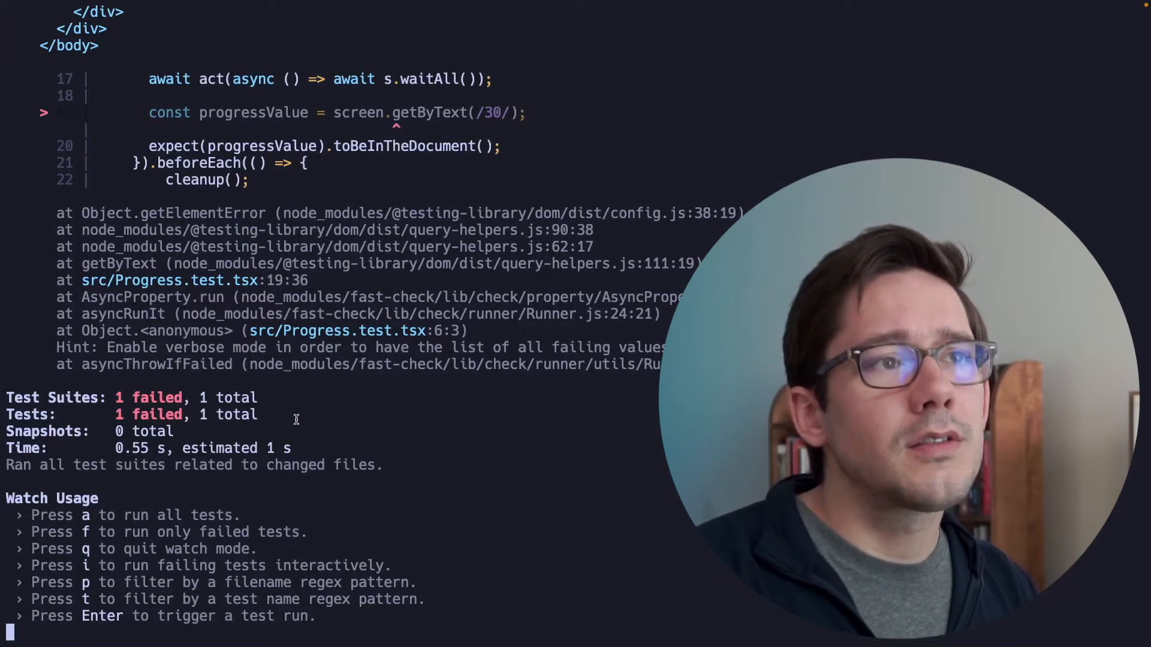
{"action": "mouse_move", "coordinate": [538, 398]}
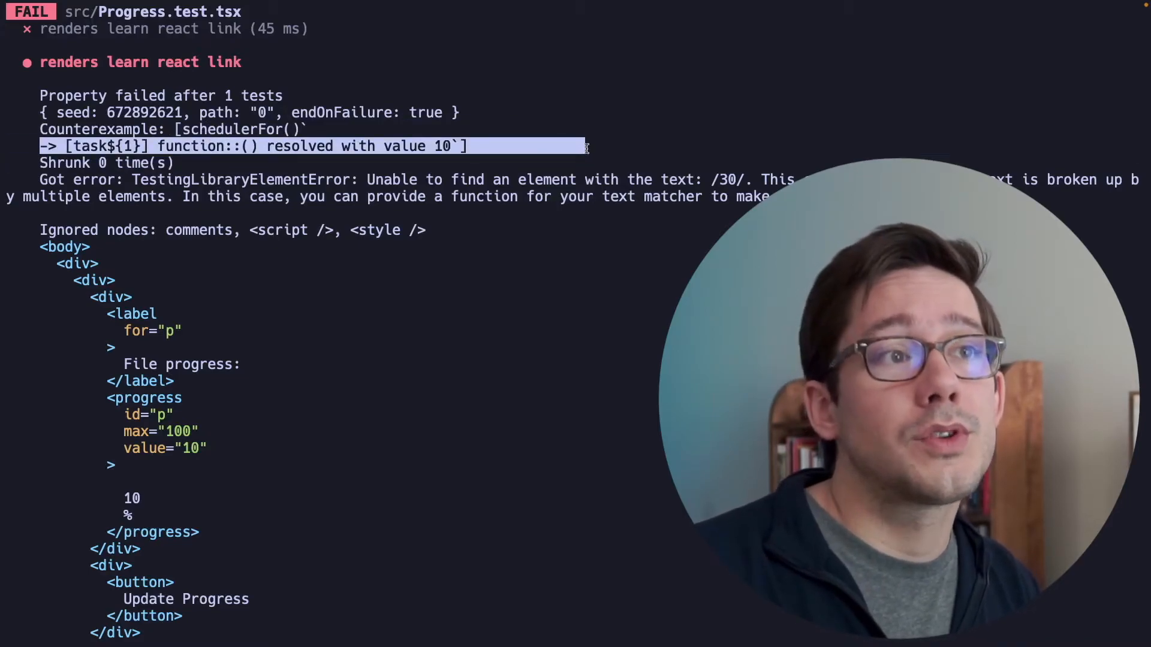
Review the Progress.test.tsx button clicks and the mocked getProgress prop.
{"action": "left_click", "coordinate": [91, 12]}
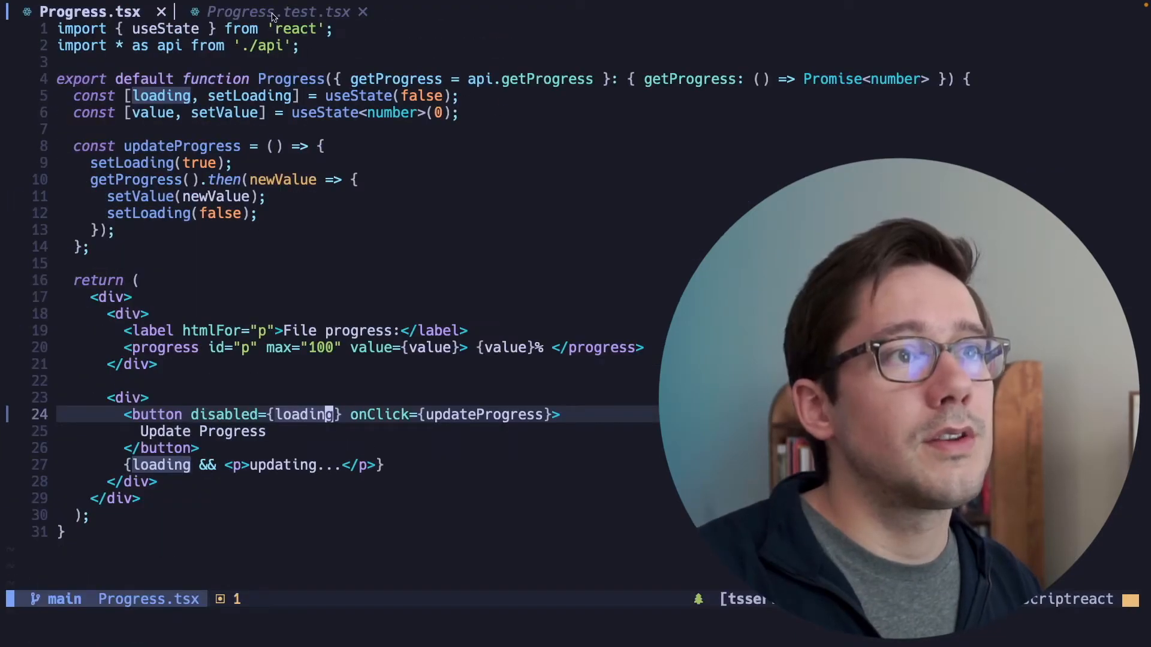
{"action": "left_click", "coordinate": [280, 10]}
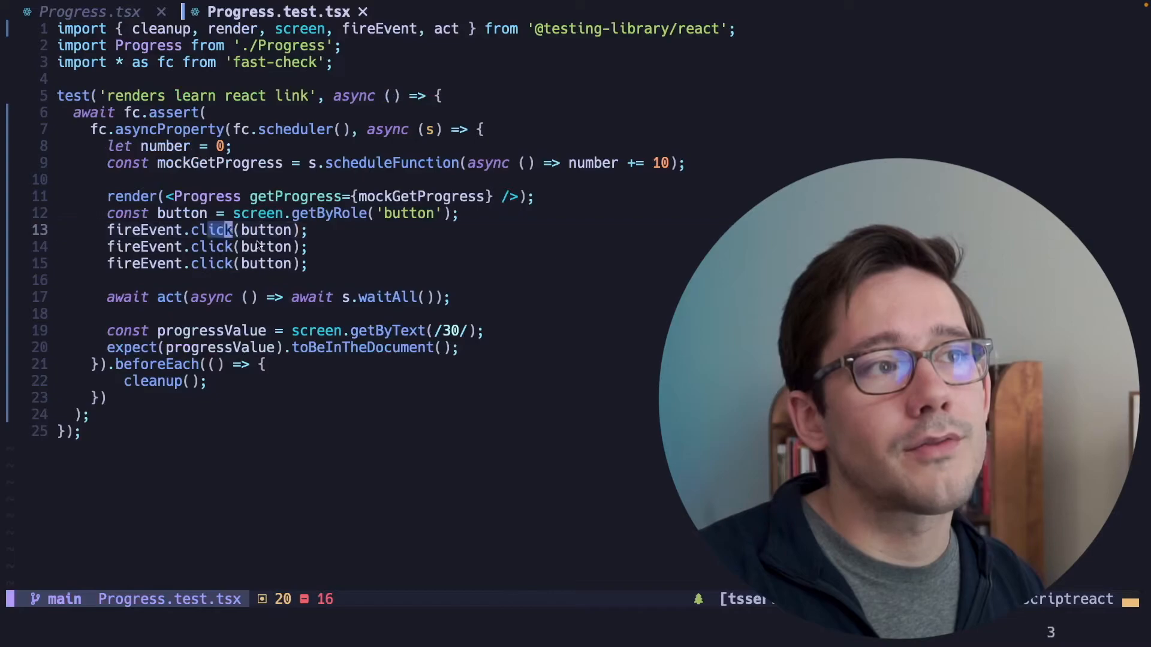
{"action": "left_click", "coordinate": [301, 263]}
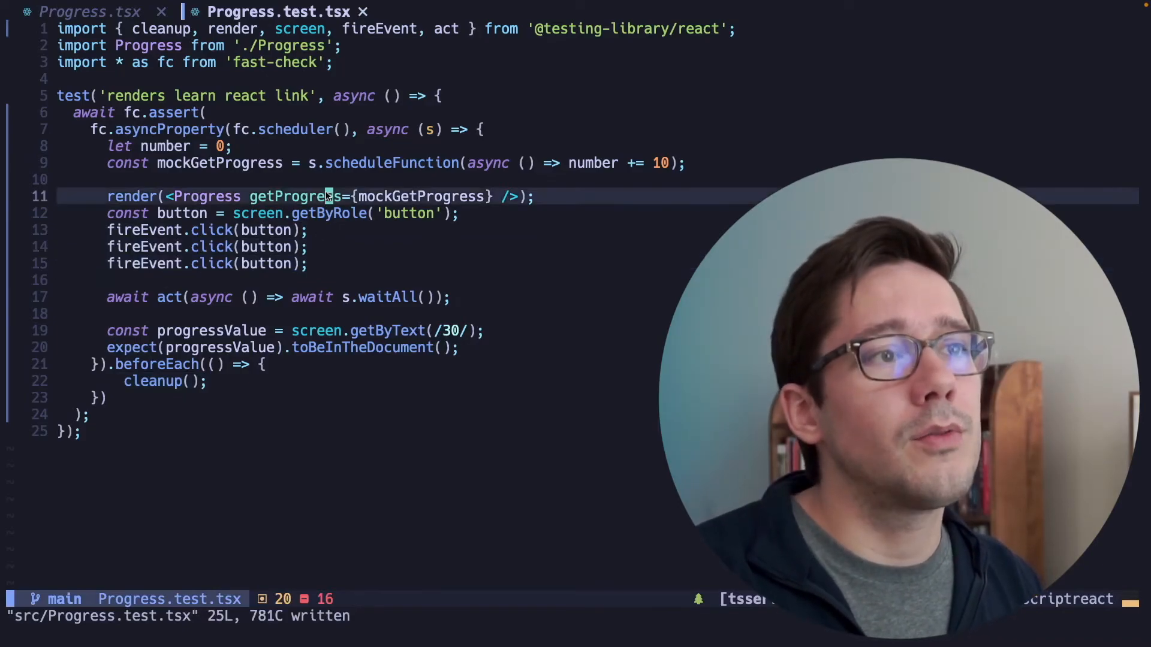
{"action": "left_click", "coordinate": [90, 12]}
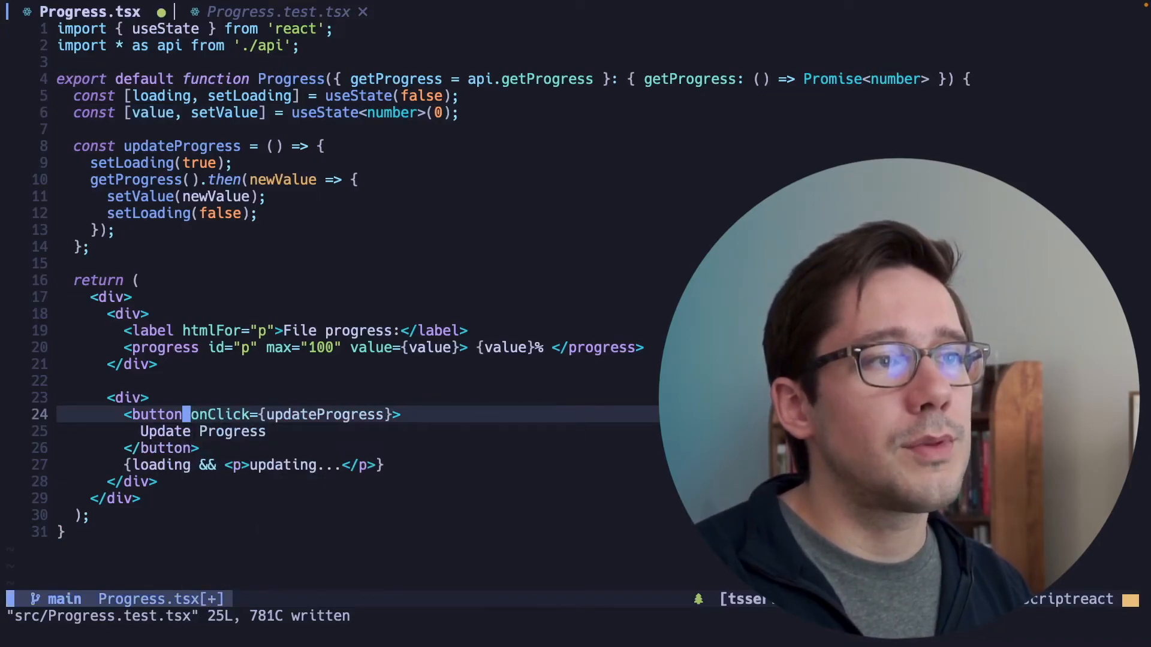
Rewrite the setValue call as setValue((oldValue) => Math.max(newValue, oldValue)).
{"action": "left_click", "coordinate": [194, 196]}
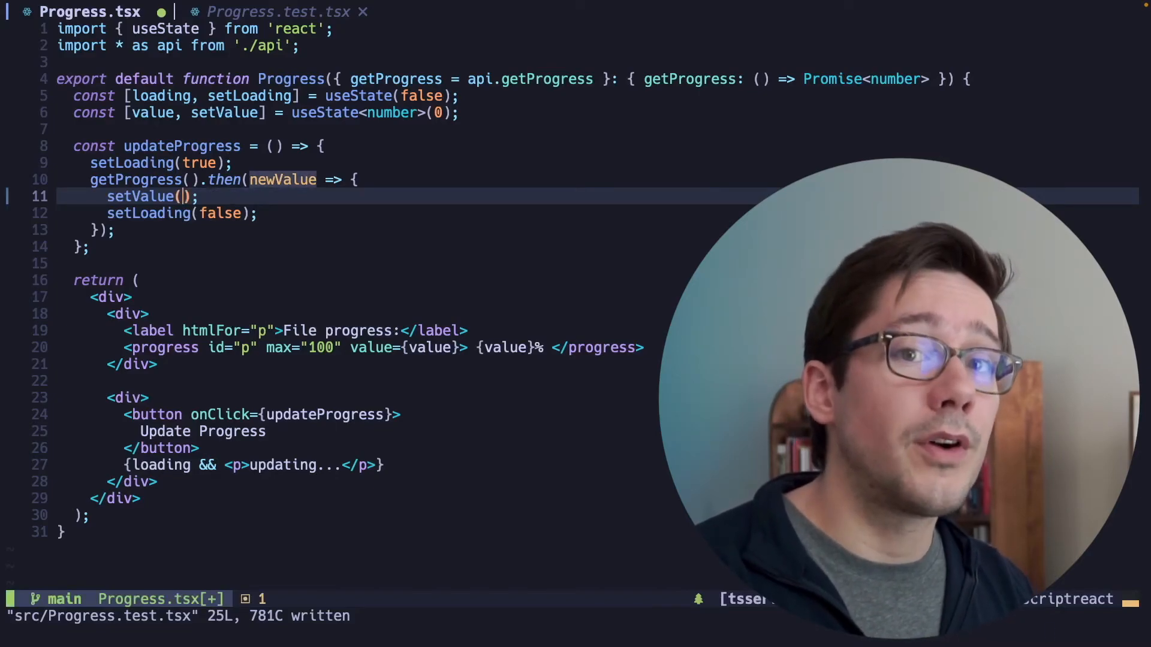
{"action": "type", "text": "(oldValue) =>"}
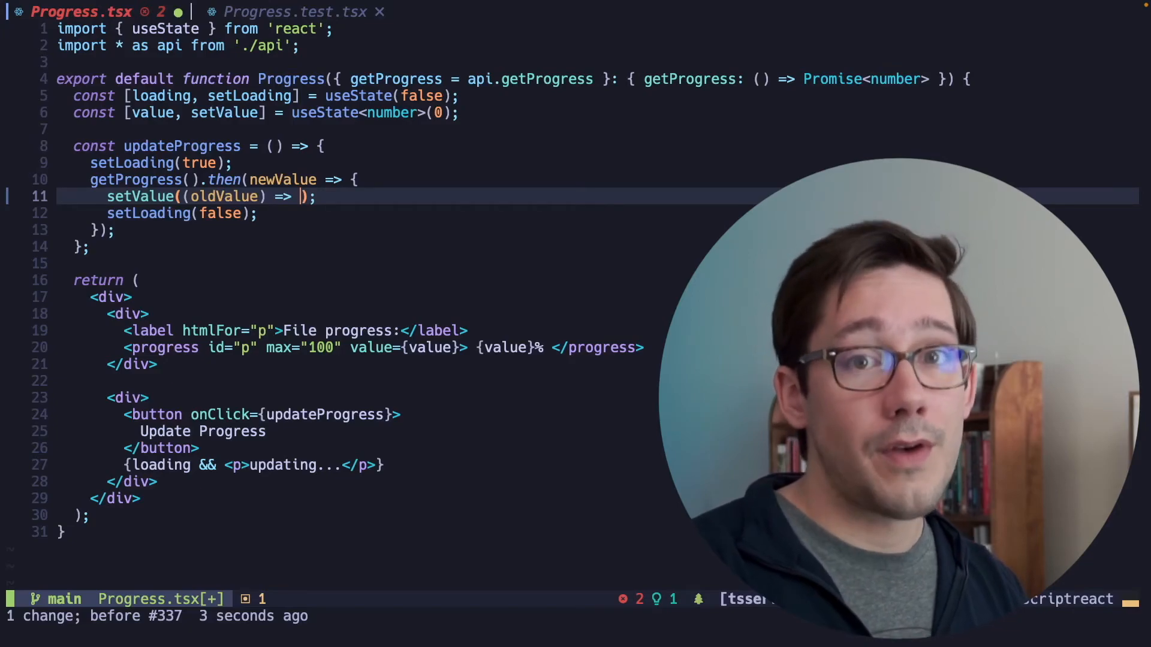
{"action": "type", "text": "Math."}
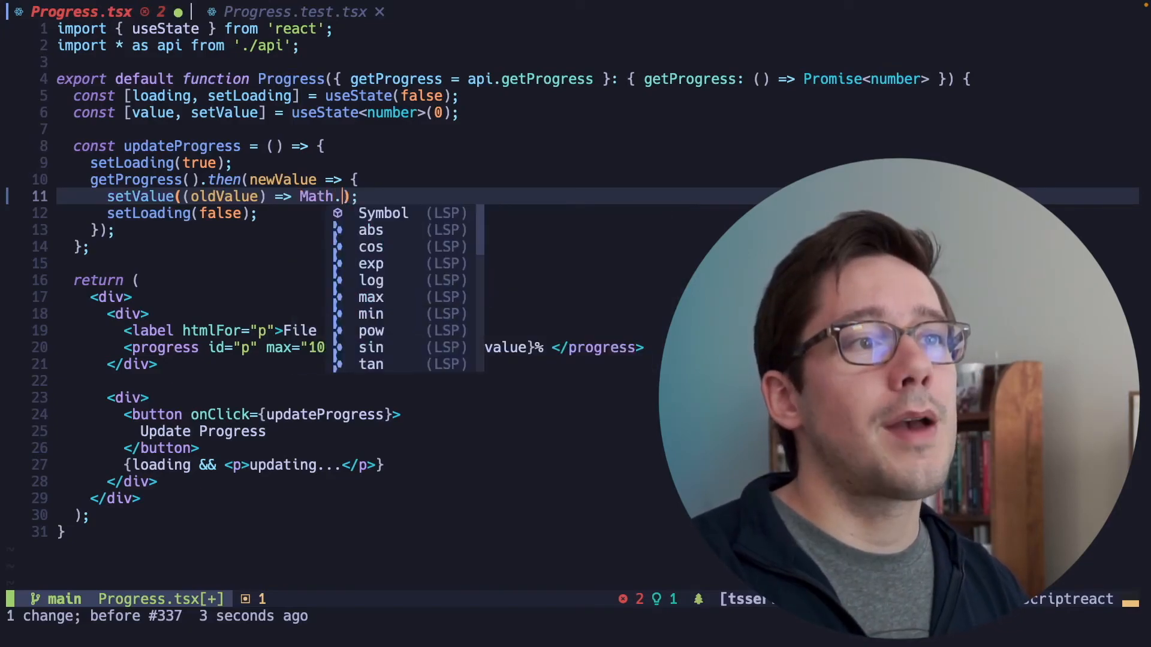
{"action": "type", "text": "max(newValue, oldValue"}
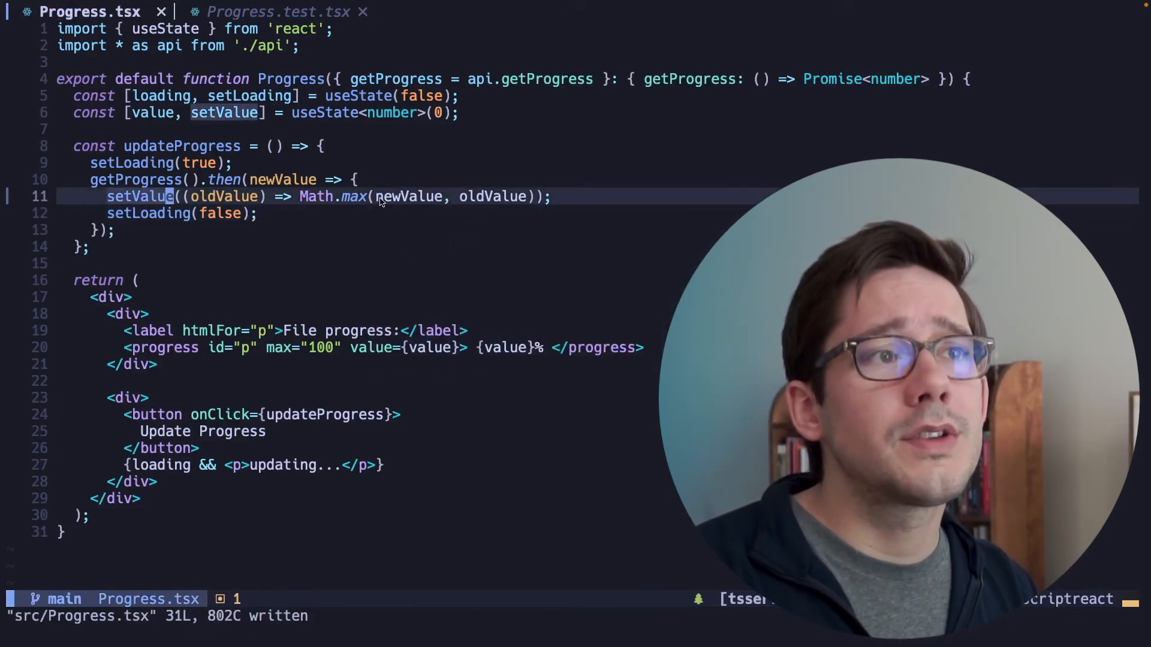
{"action": "key", "text": "ctrl+z"}
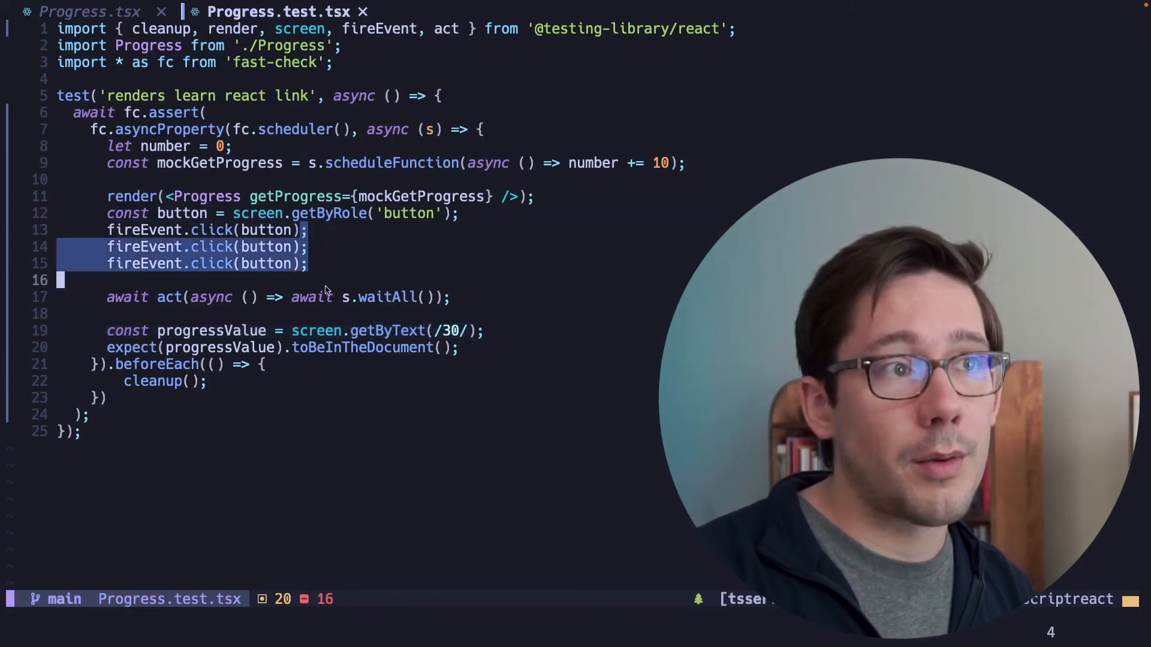
Add a console.log to Progress.tsx and scroll through logged pairs like 10 30.
{"action": "left_click", "coordinate": [89, 12]}
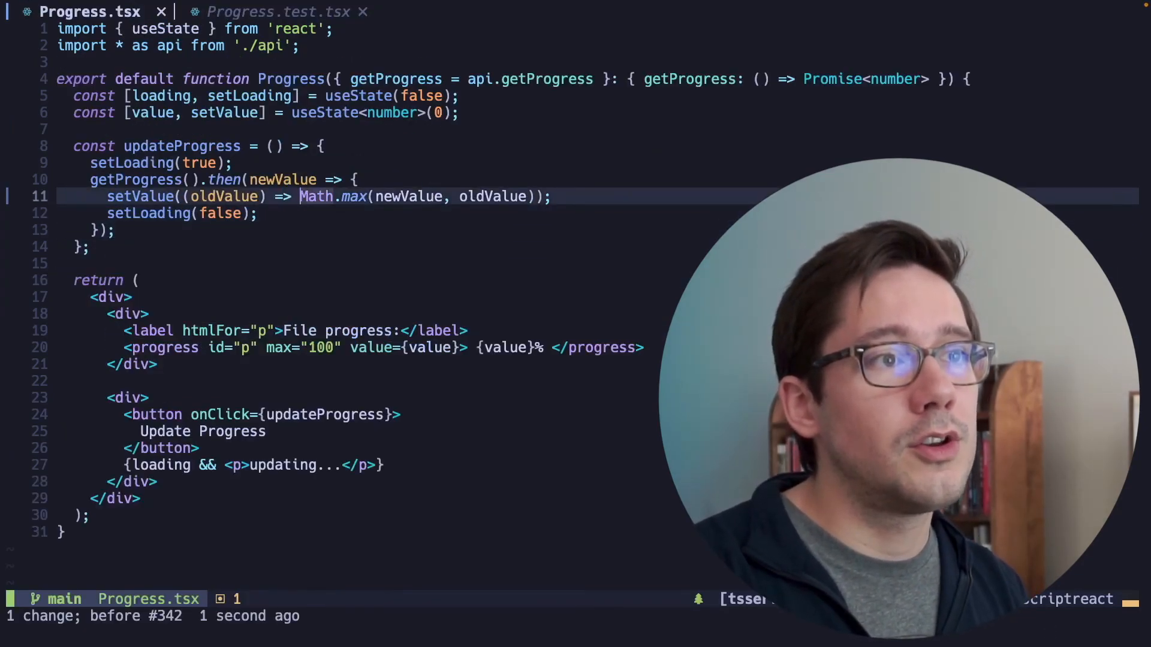
{"action": "type", "text": "console.l"}
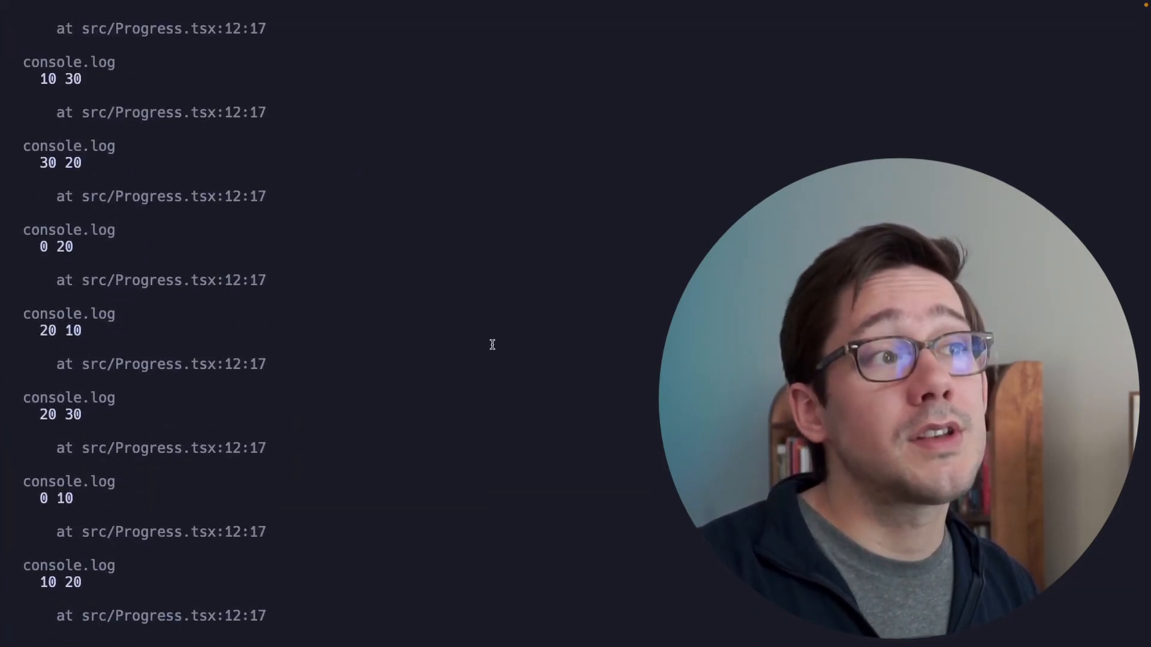
{"action": "scroll", "scroll_direction": "down", "scroll_amount": 3}
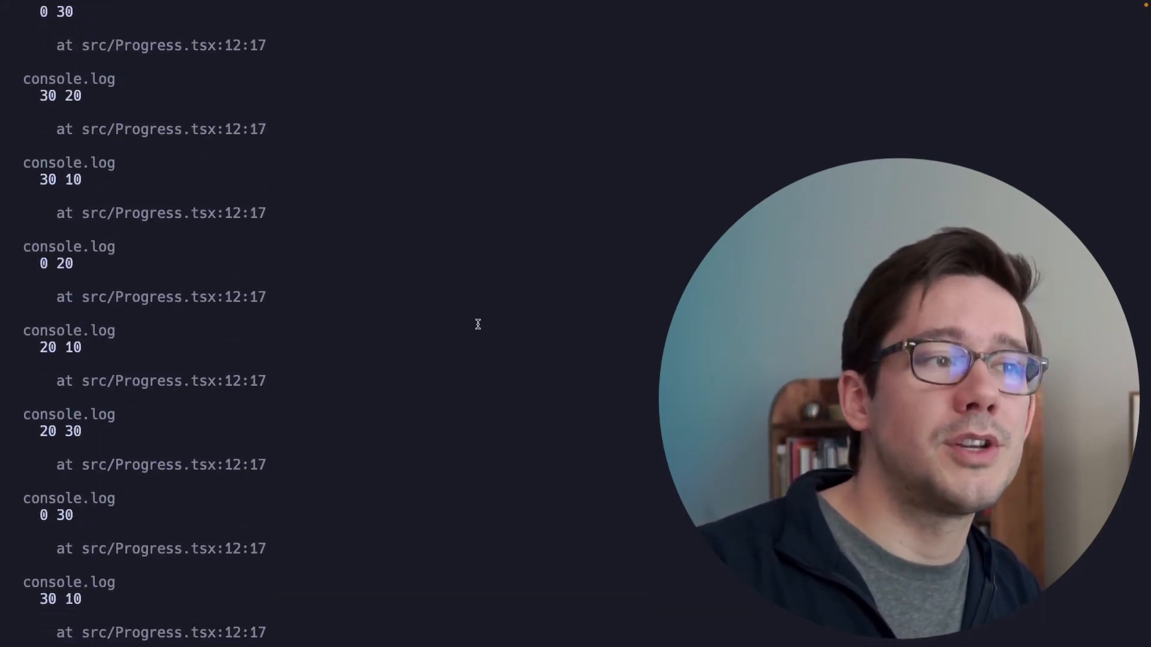